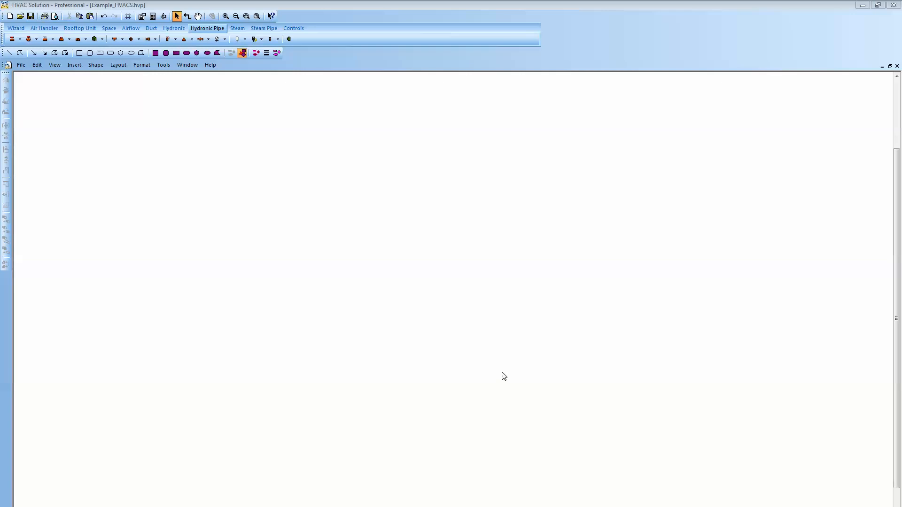
mouse_move(95, 152)
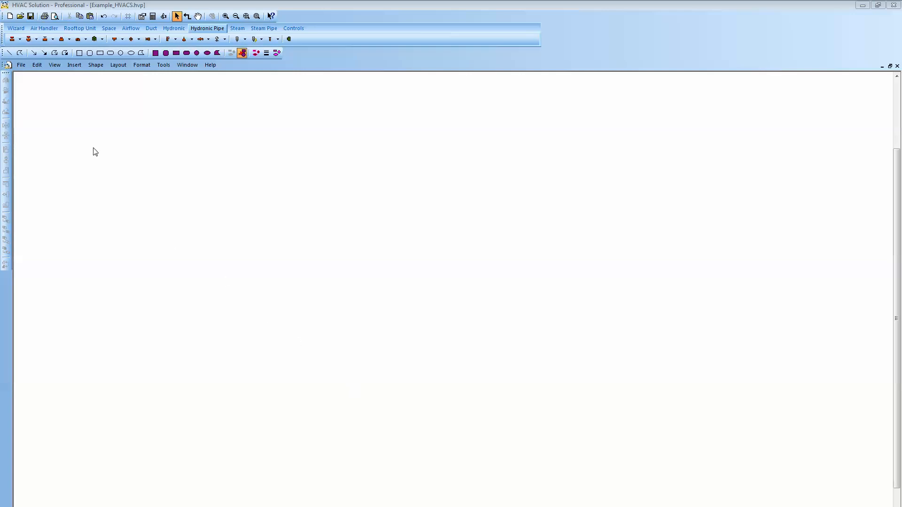
Step: Open the File menu to reach the Trane load import option
left_click(20, 64)
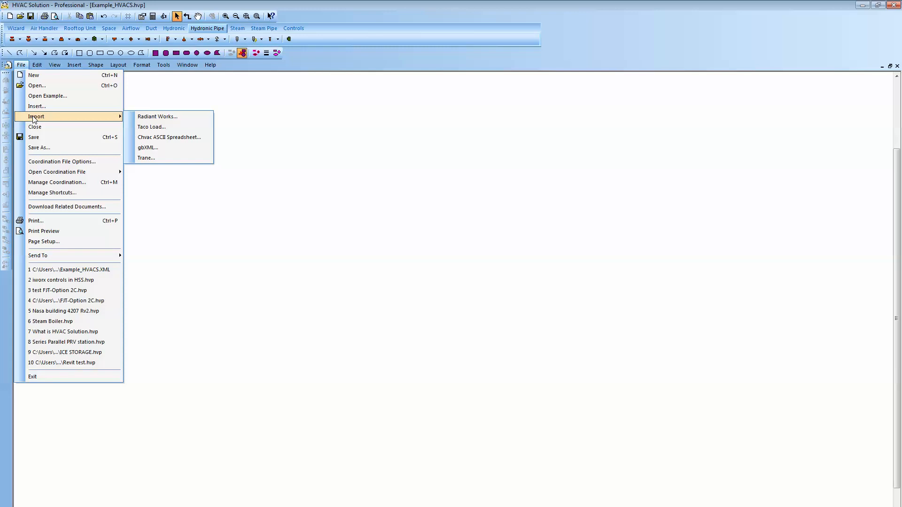
mouse_move(146, 158)
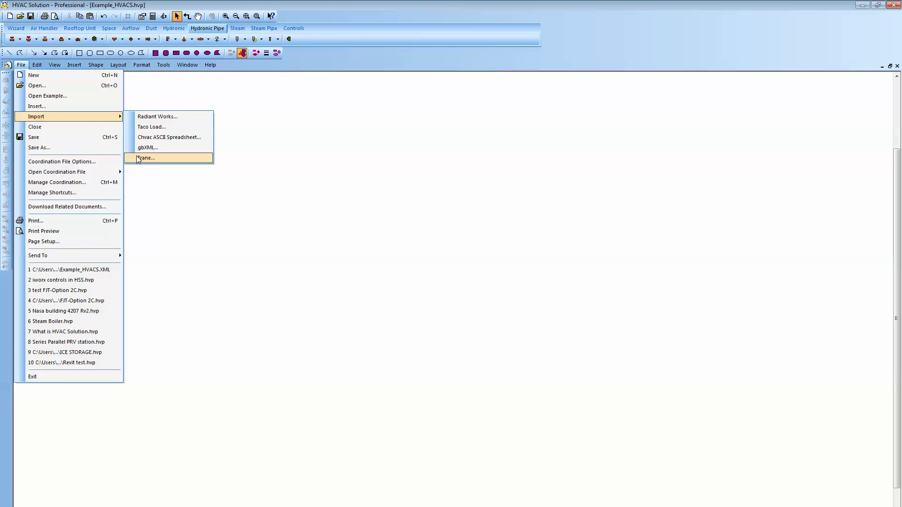
Step: Start the Trane load import and select Example_HVACS.XML on the Desktop
left_click(146, 158)
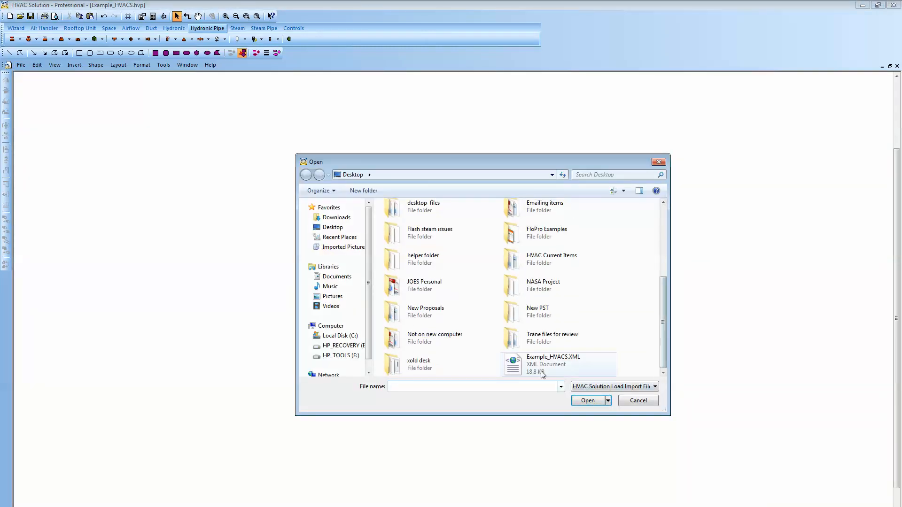
mouse_move(541, 371)
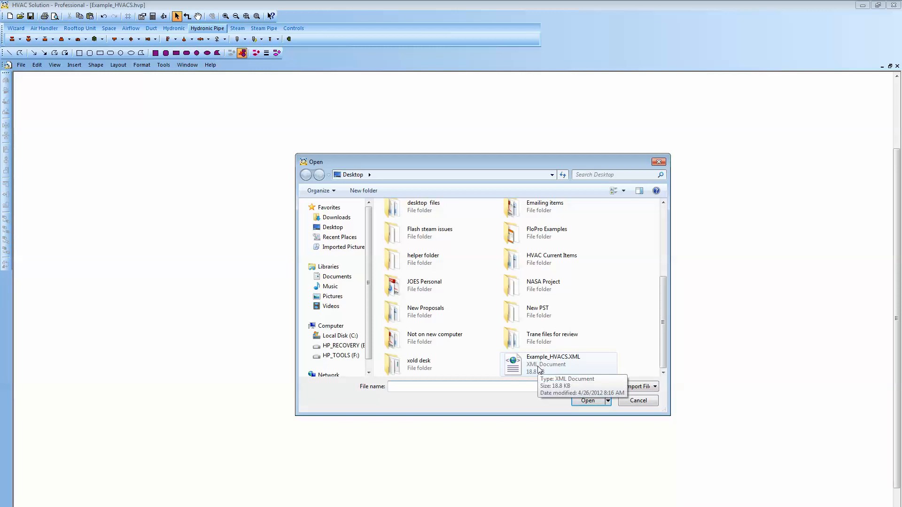
left_click(460, 387)
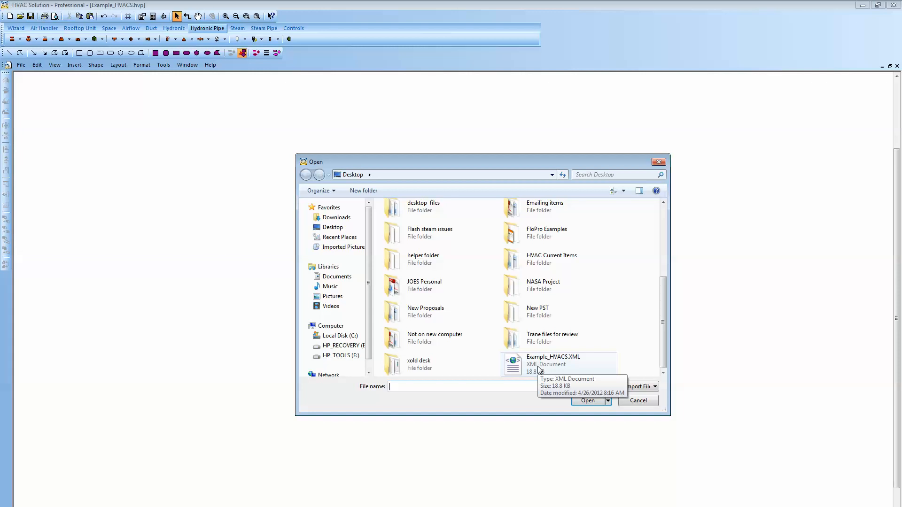
mouse_move(522, 359)
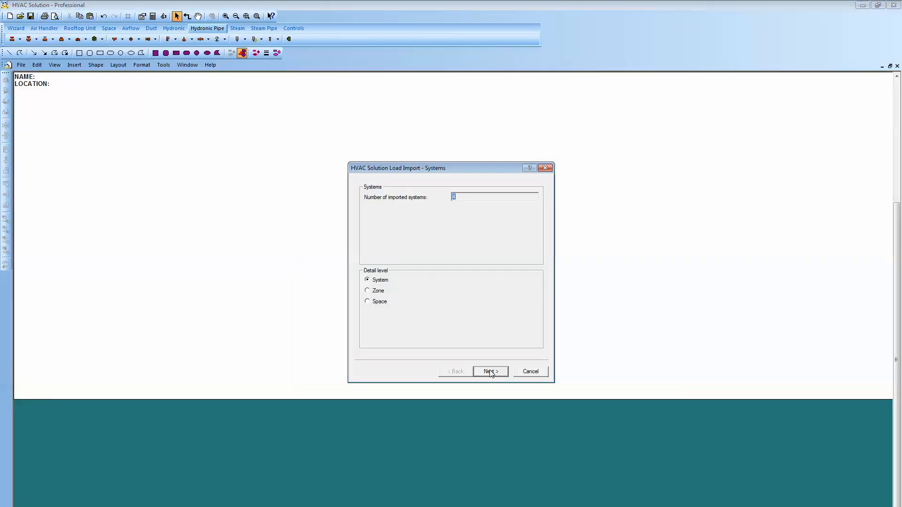
mouse_move(273, 352)
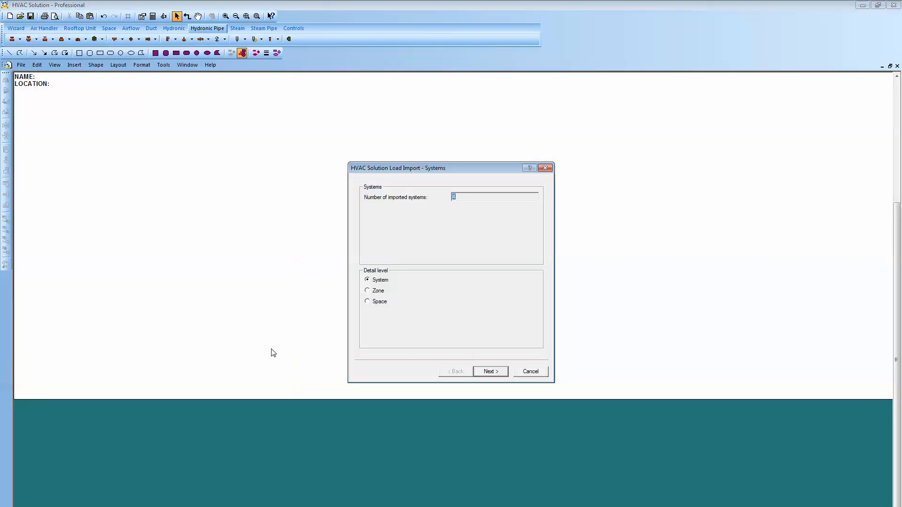
mouse_move(292, 315)
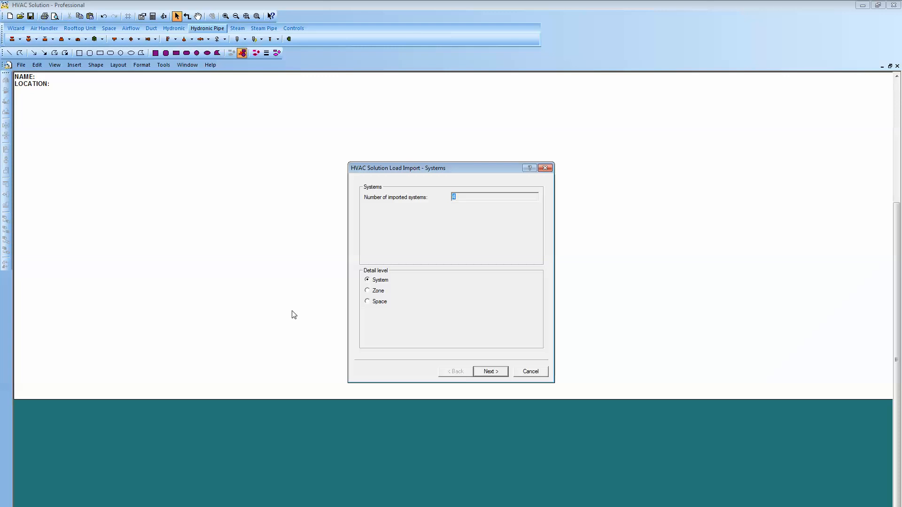
mouse_move(364, 251)
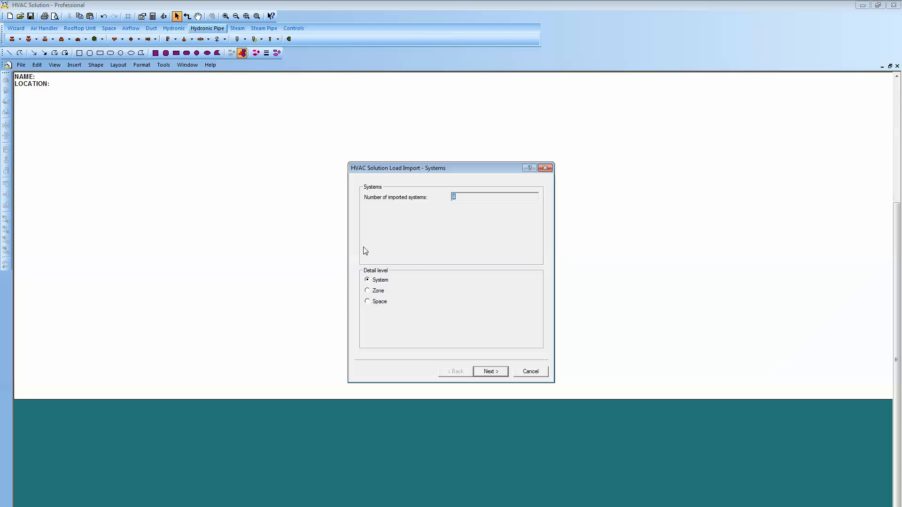
mouse_move(371, 305)
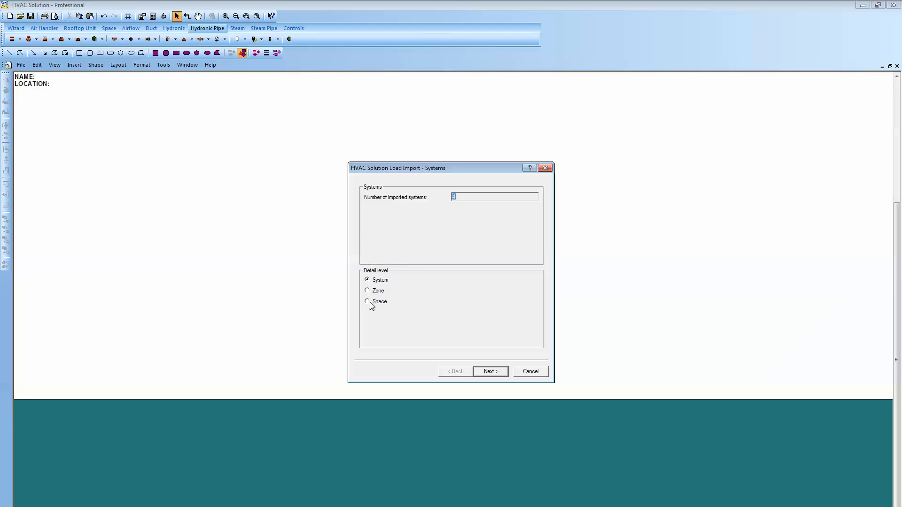
Step: Import the four systems at the Space detail level and continue to System-001
left_click(367, 302)
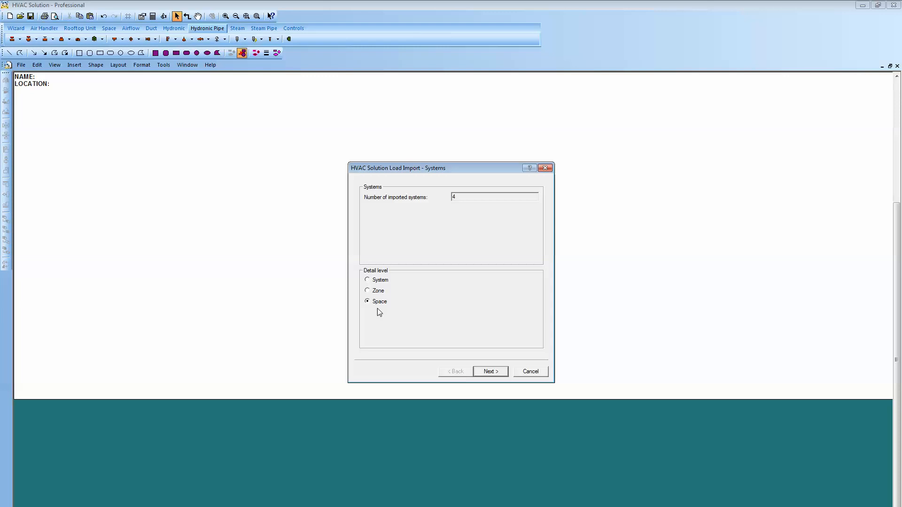
mouse_move(502, 384)
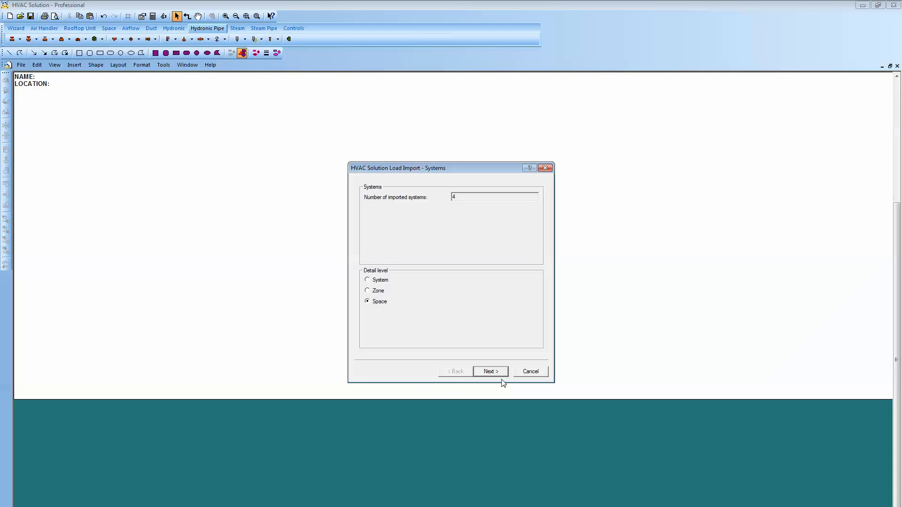
left_click(490, 371)
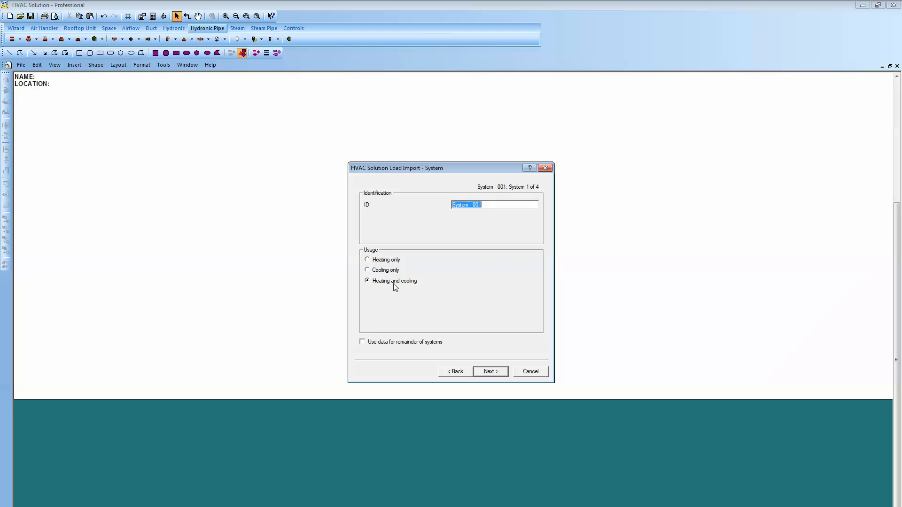
mouse_move(420, 315)
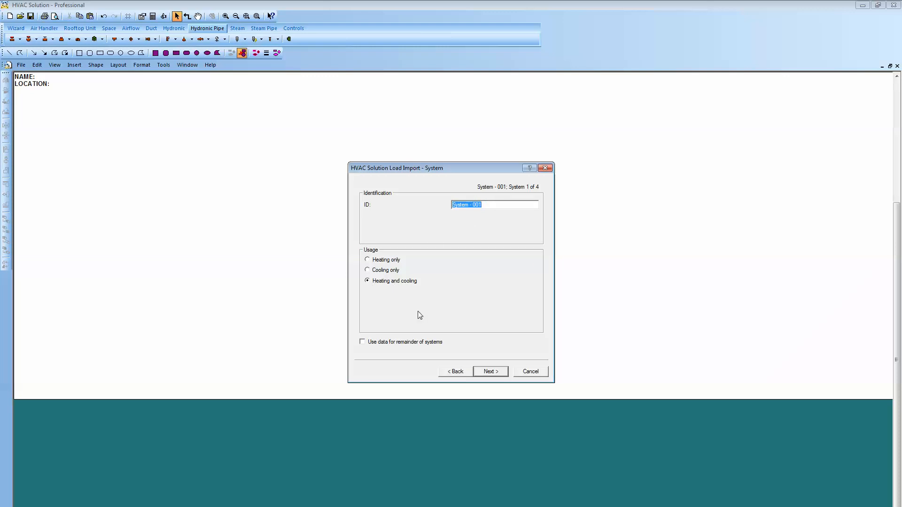
Step: Include a single-duct hydronic terminal unit in System-001's heating-and-cooling setup
left_click(490, 371)
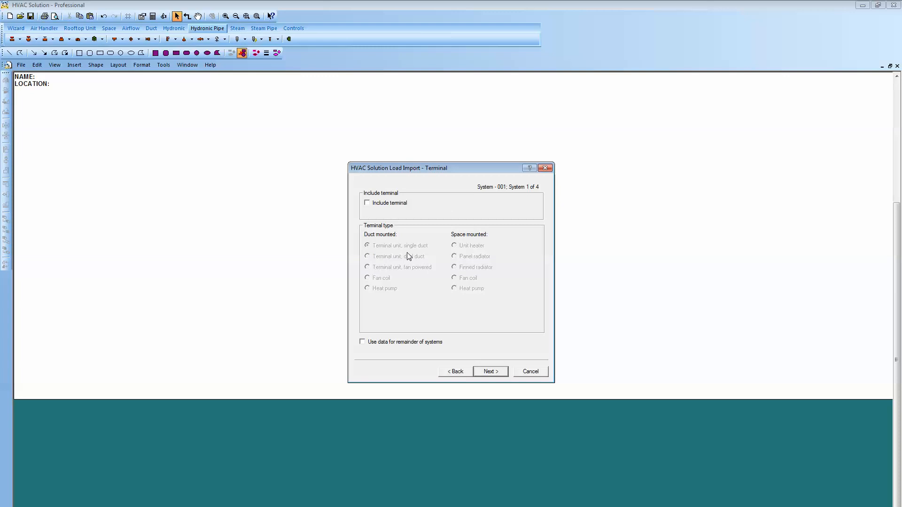
left_click(367, 203)
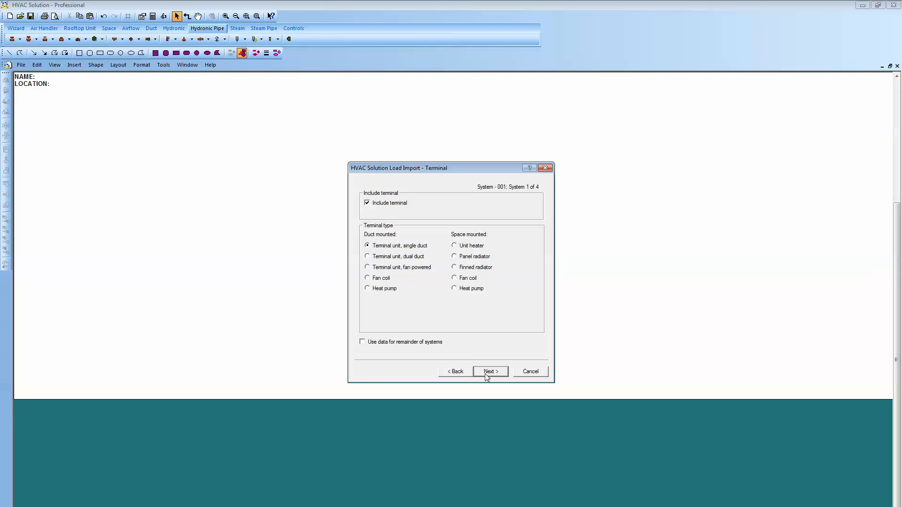
left_click(490, 371)
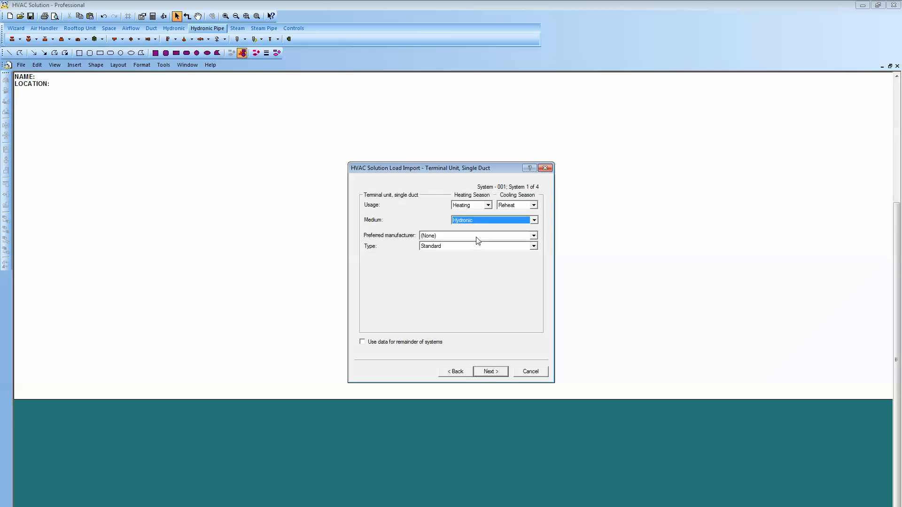
mouse_move(461, 215)
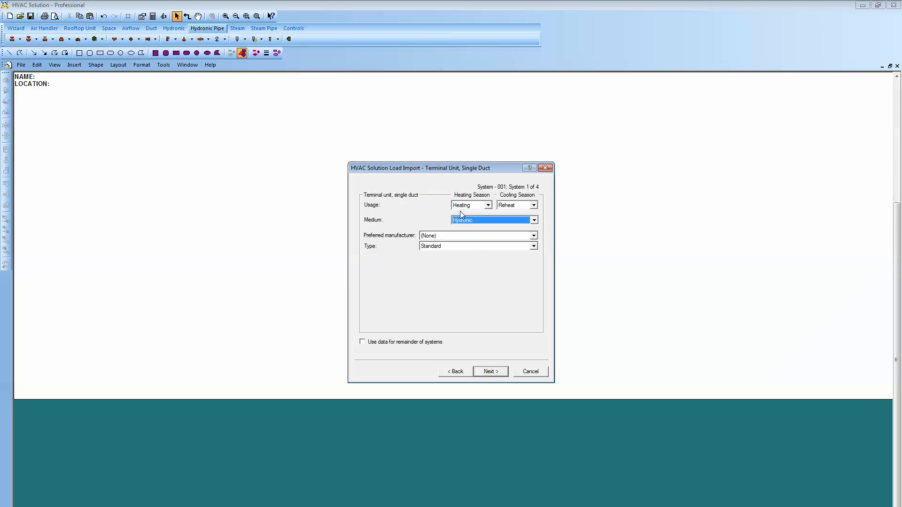
mouse_move(460, 225)
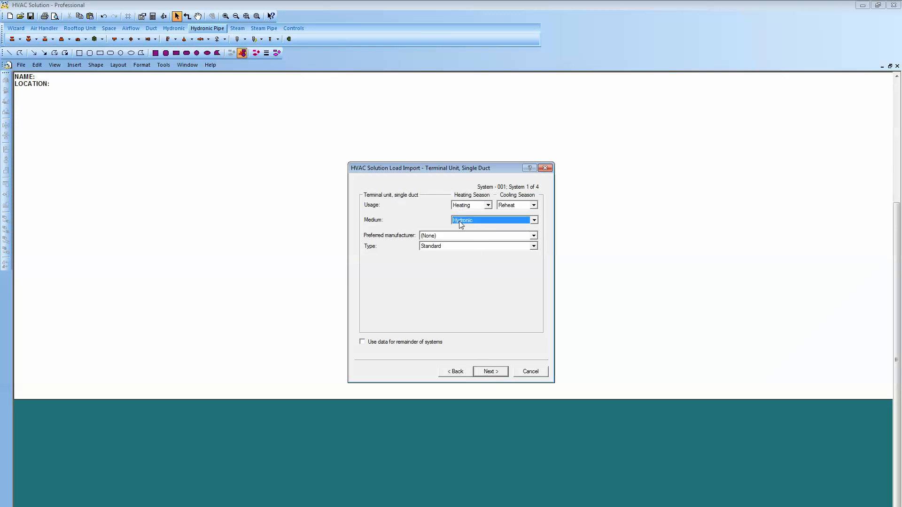
mouse_move(464, 225)
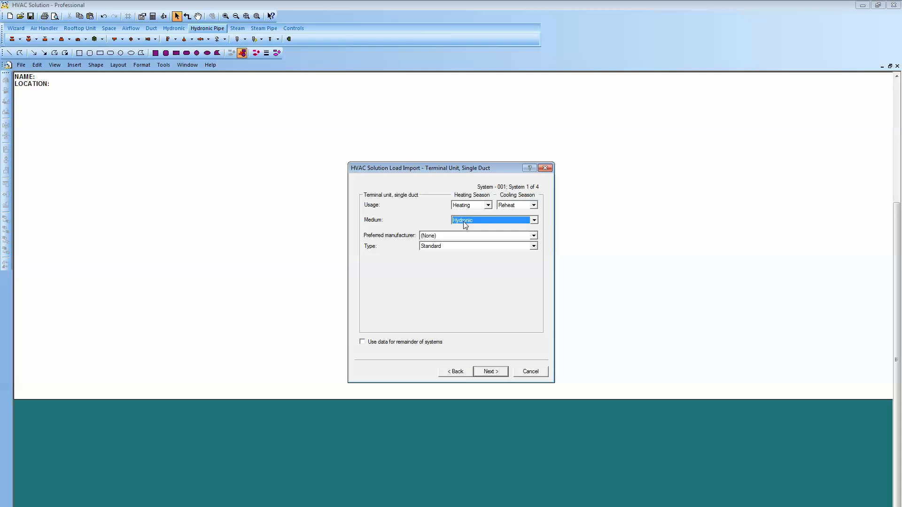
Step: Set System-001's supply fan to the QSL mixed-flow belt-driven type
left_click(490, 371)
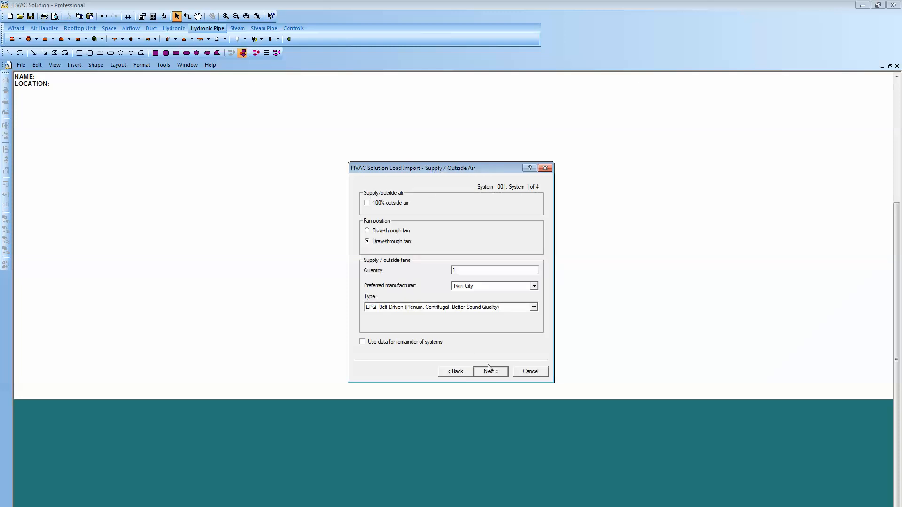
mouse_move(379, 206)
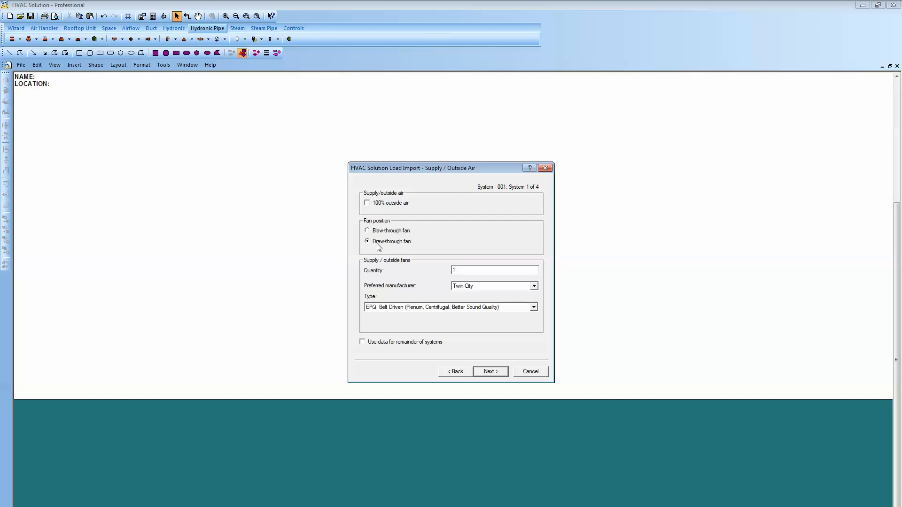
mouse_move(489, 251)
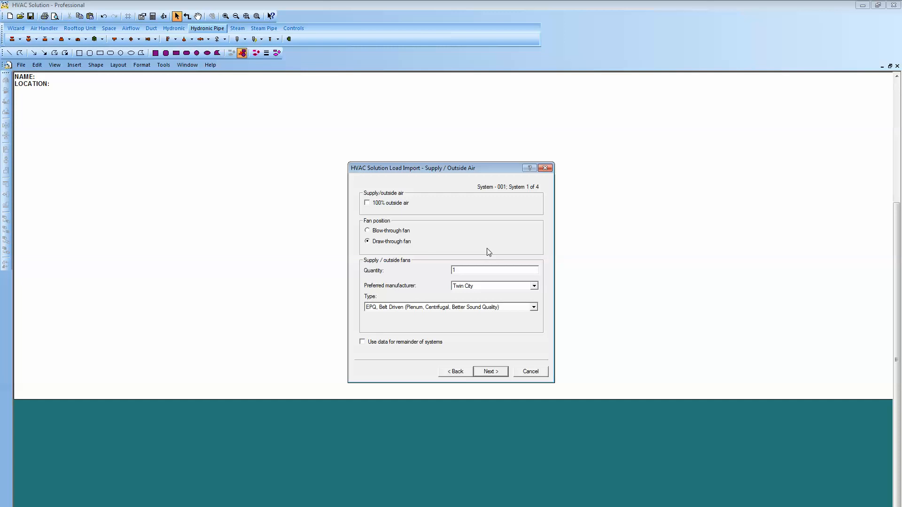
left_click(533, 307)
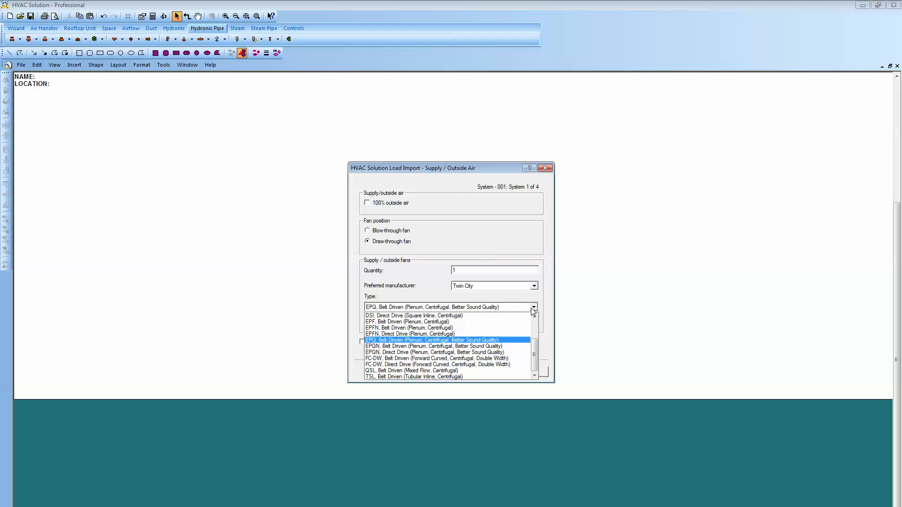
left_click(412, 371)
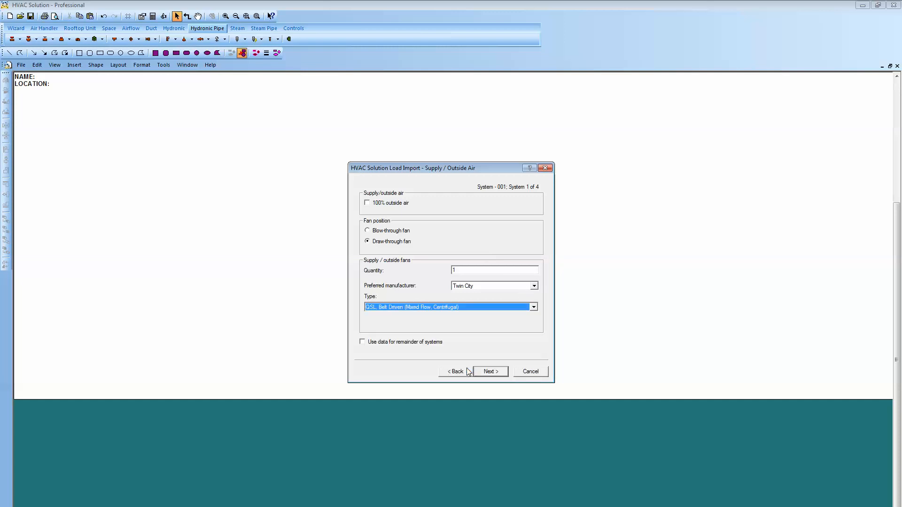
left_click(489, 372)
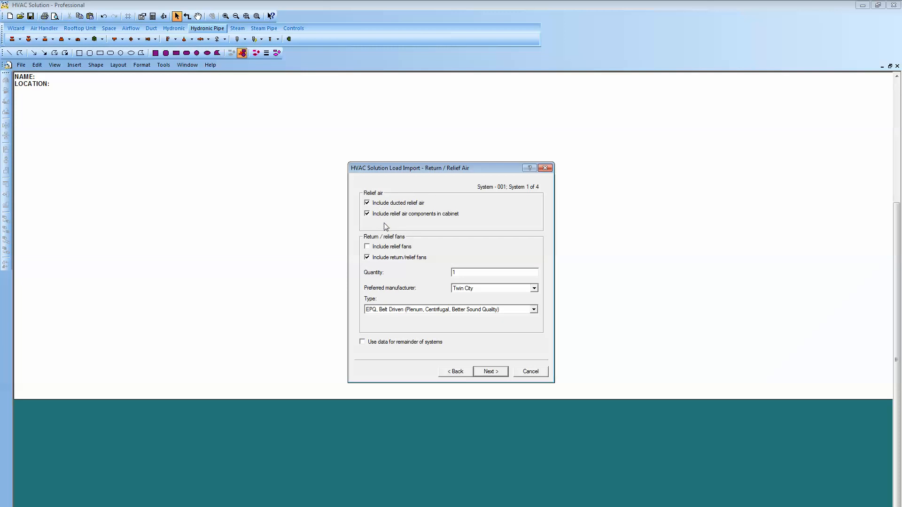
mouse_move(392, 214)
type("2")
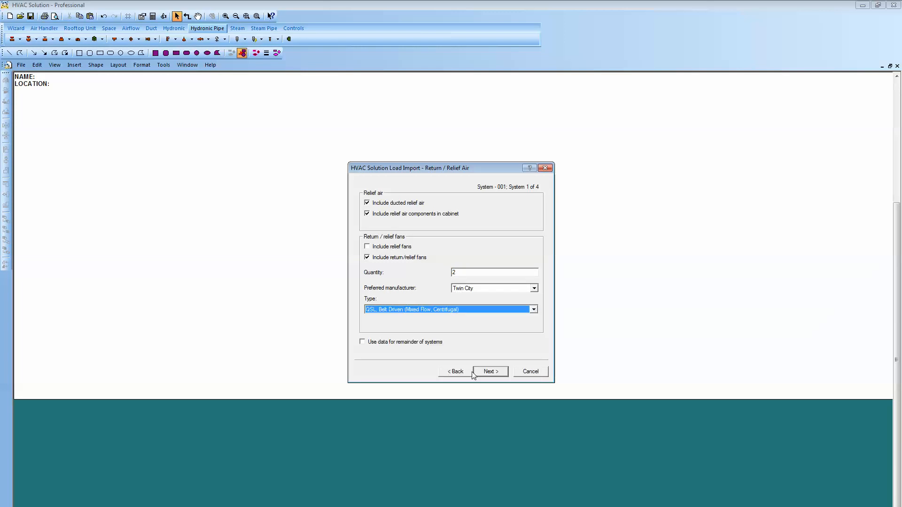
Step: Keep the 30% pre-filter, add a supply sound trap, and confirm hydronic heating coils
left_click(489, 371)
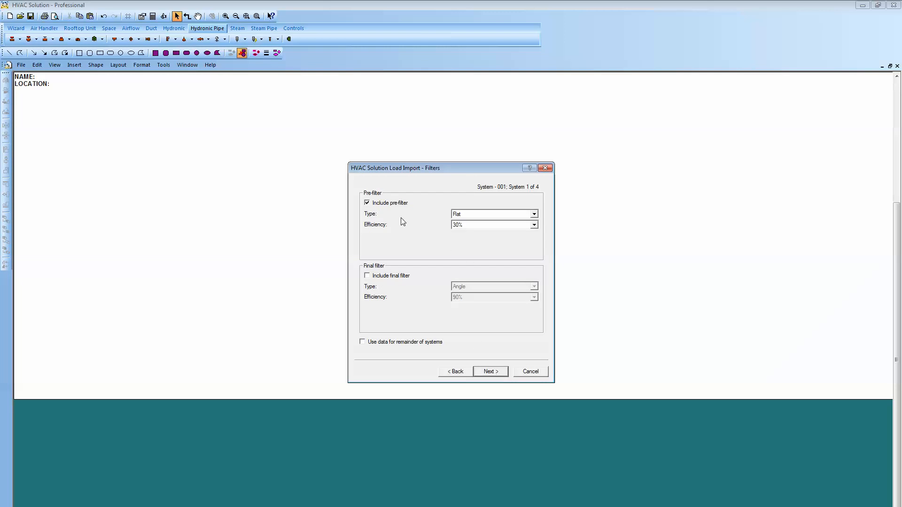
mouse_move(444, 219)
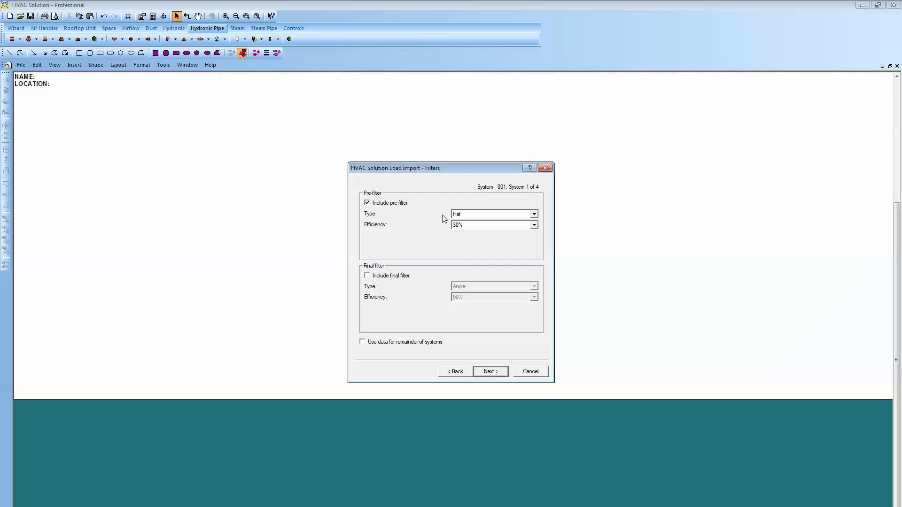
left_click(489, 371)
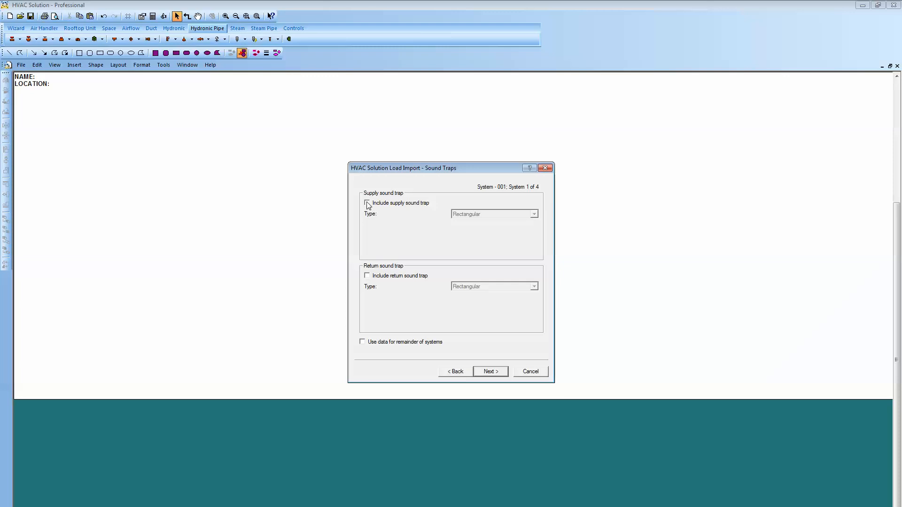
left_click(367, 203)
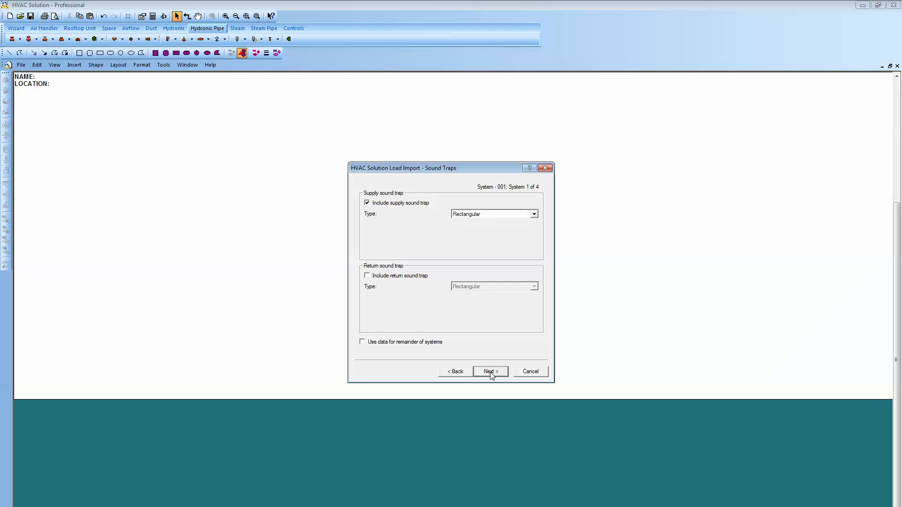
left_click(489, 371)
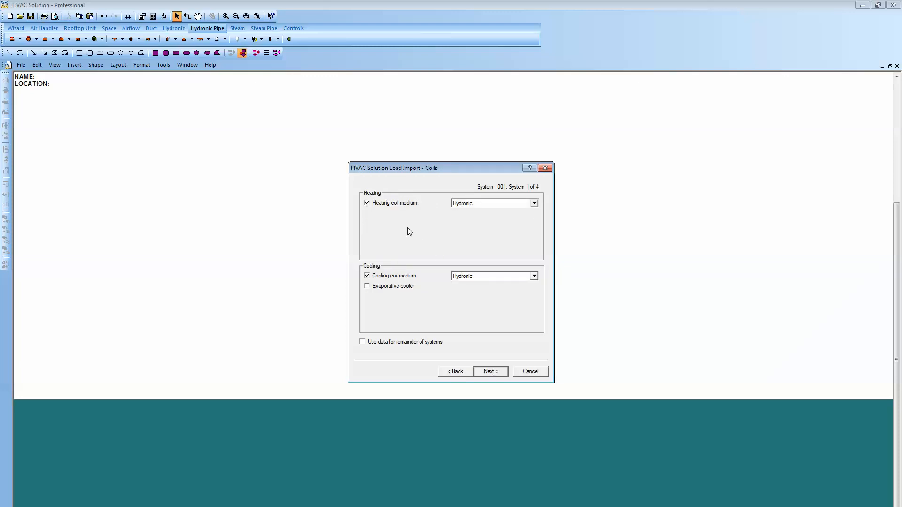
mouse_move(434, 225)
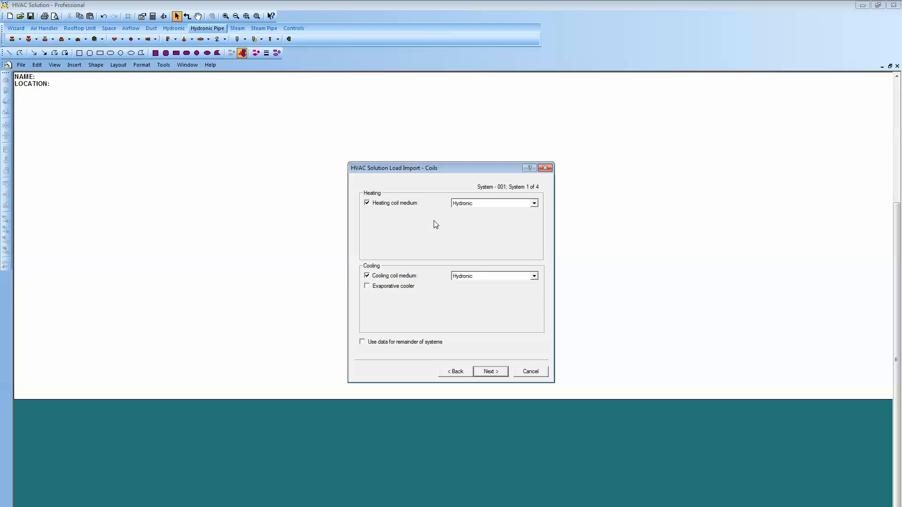
left_click(533, 203)
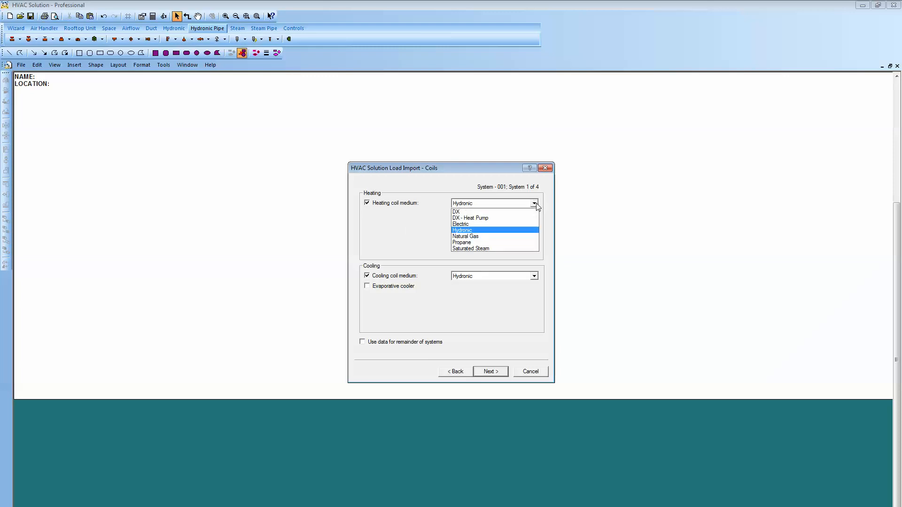
left_click(462, 231)
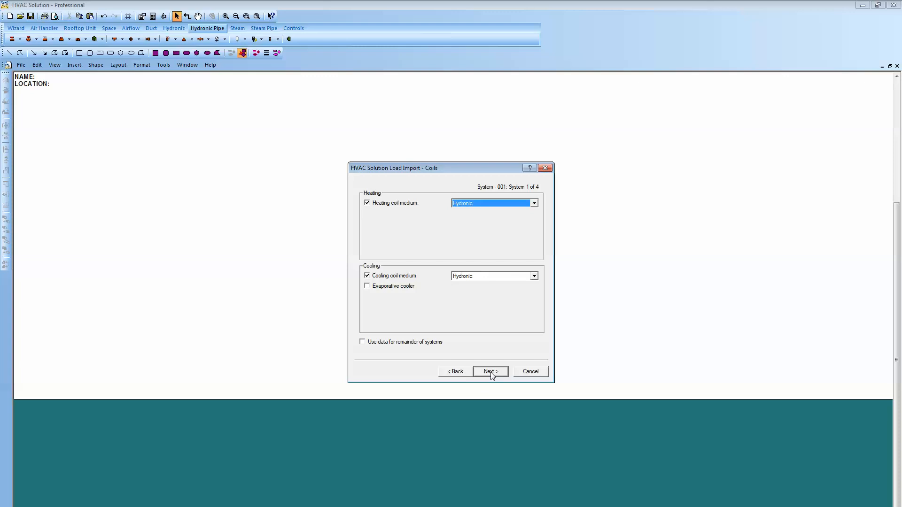
Step: Accept two terminal zones and W1-R1 N's loads, 8700 cfm ventilation and exhaust
left_click(489, 371)
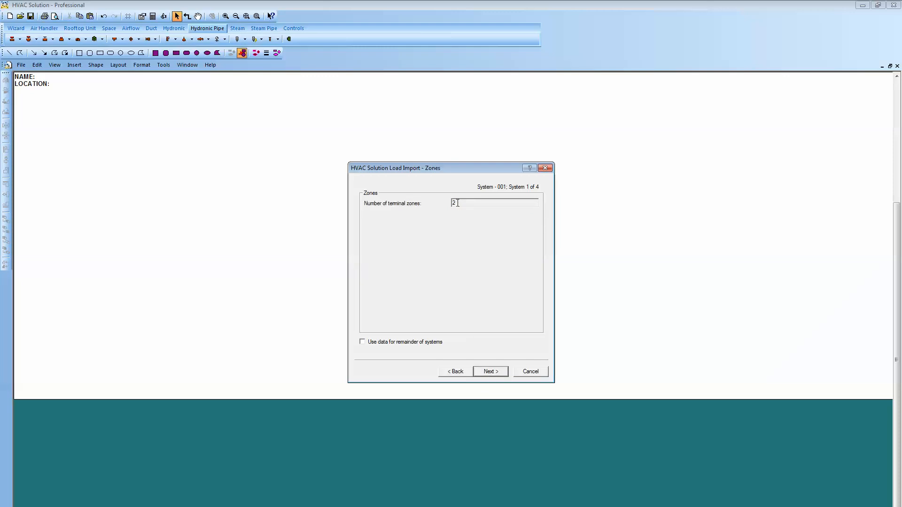
left_click(487, 371)
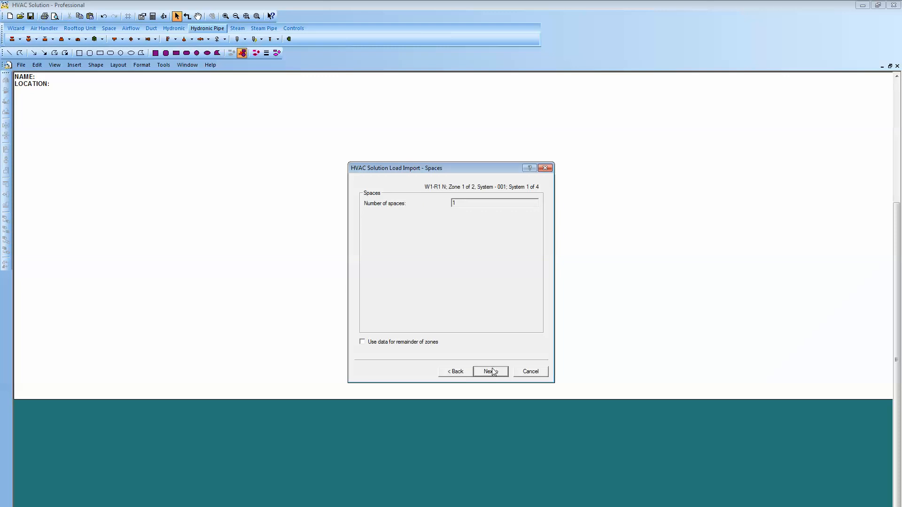
left_click(488, 371)
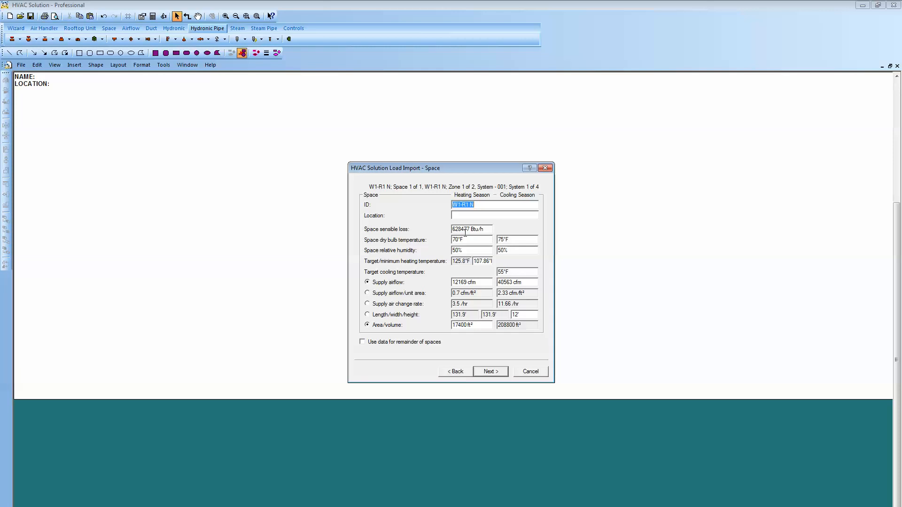
mouse_move(506, 248)
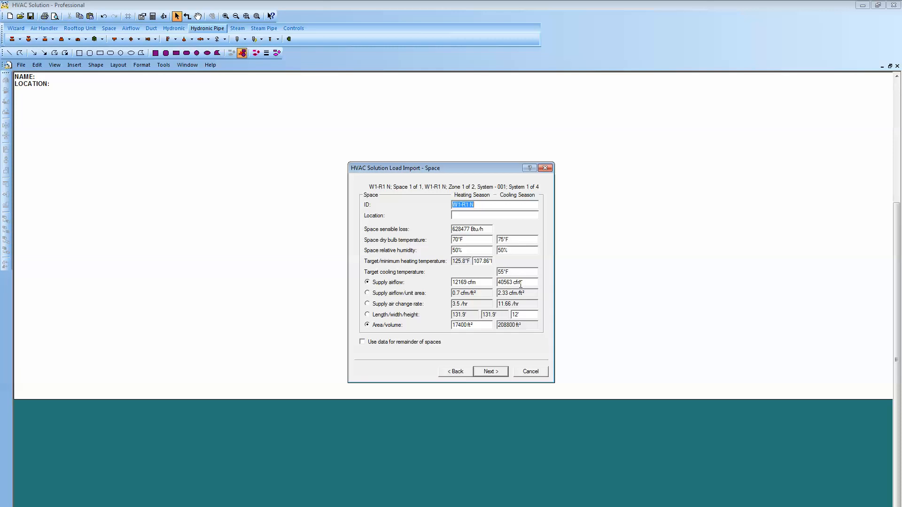
mouse_move(487, 334)
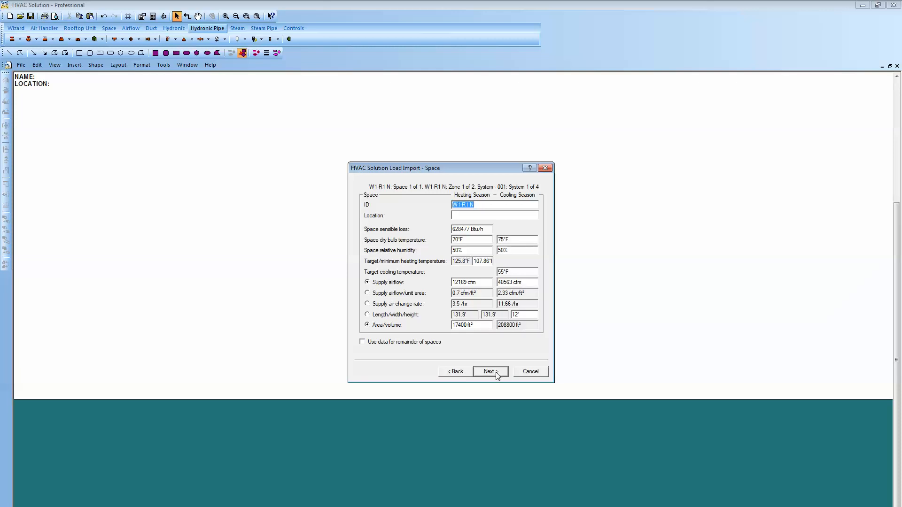
left_click(489, 371)
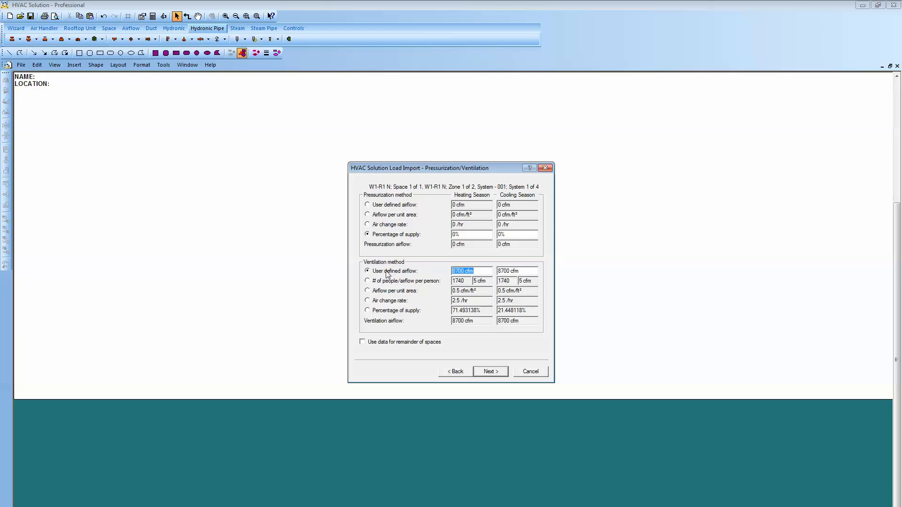
mouse_move(468, 342)
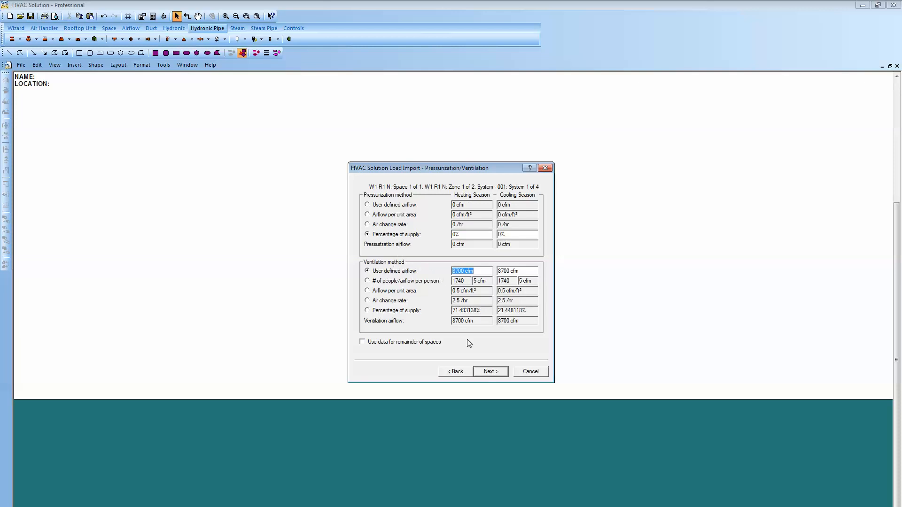
left_click(489, 372)
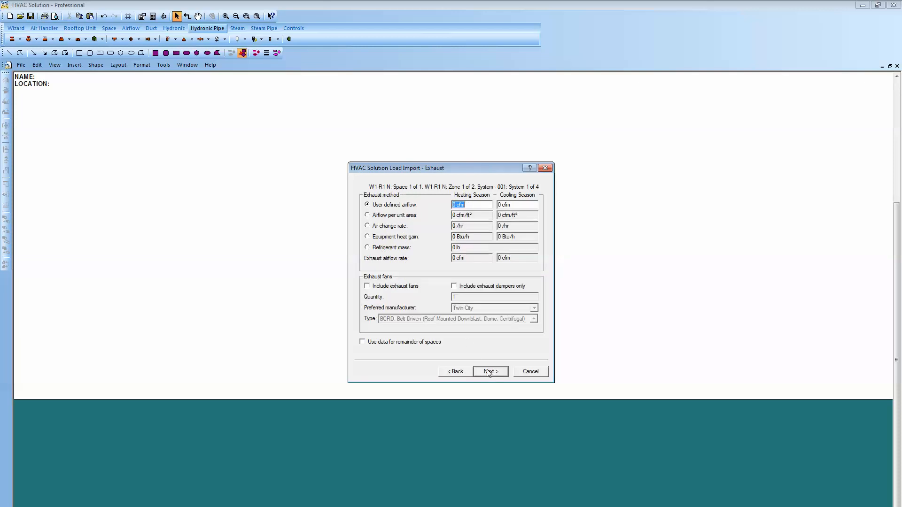
mouse_move(491, 378)
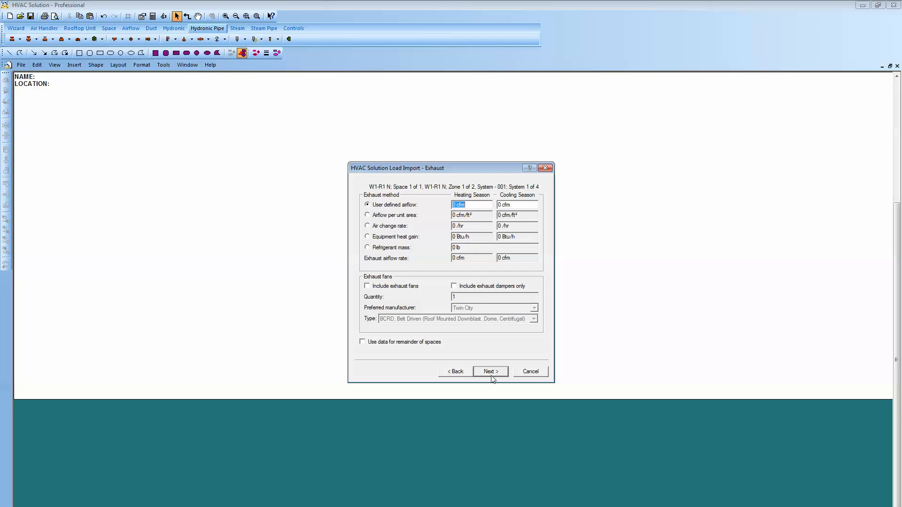
left_click(490, 372)
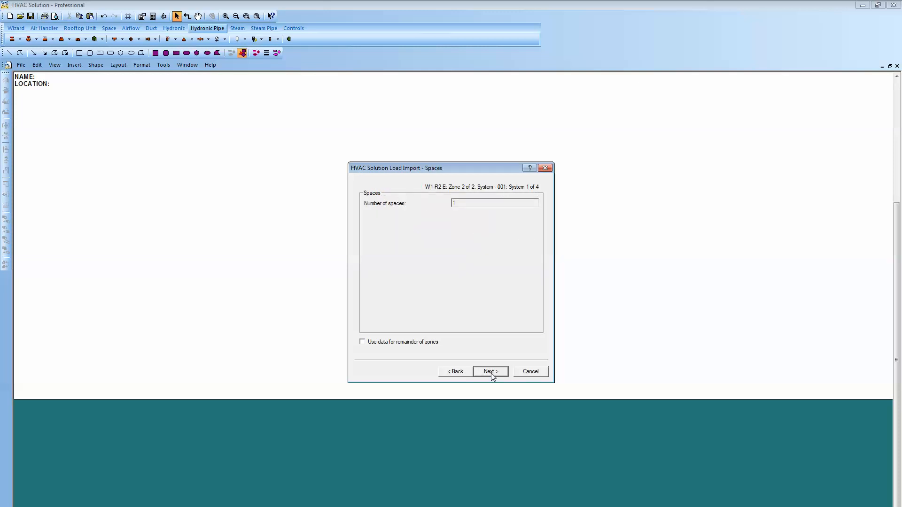
Step: Accept W1-R2 E's single space, its loads and 1200 cfm ventilation
left_click(487, 372)
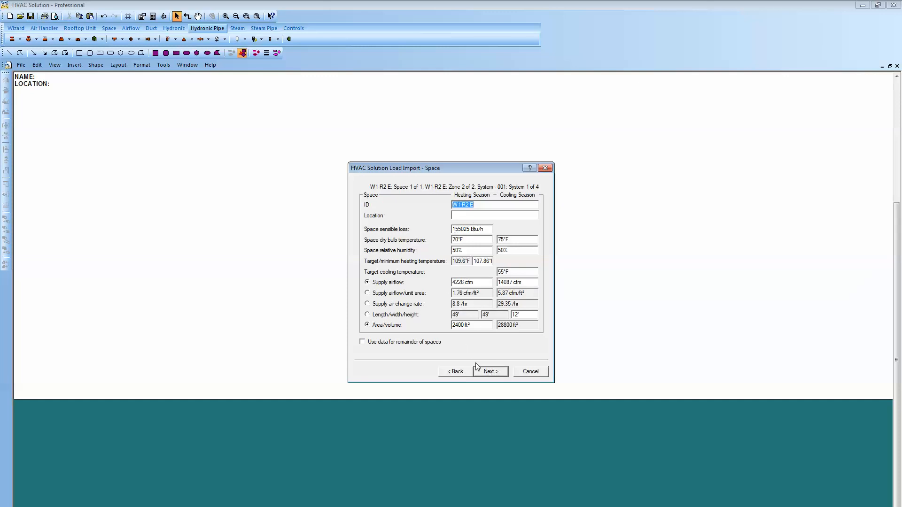
left_click(489, 371)
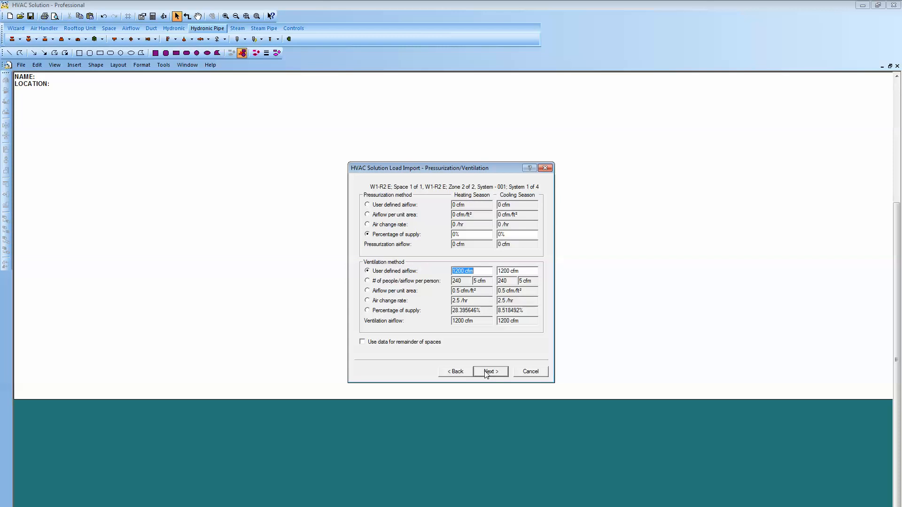
left_click(489, 371)
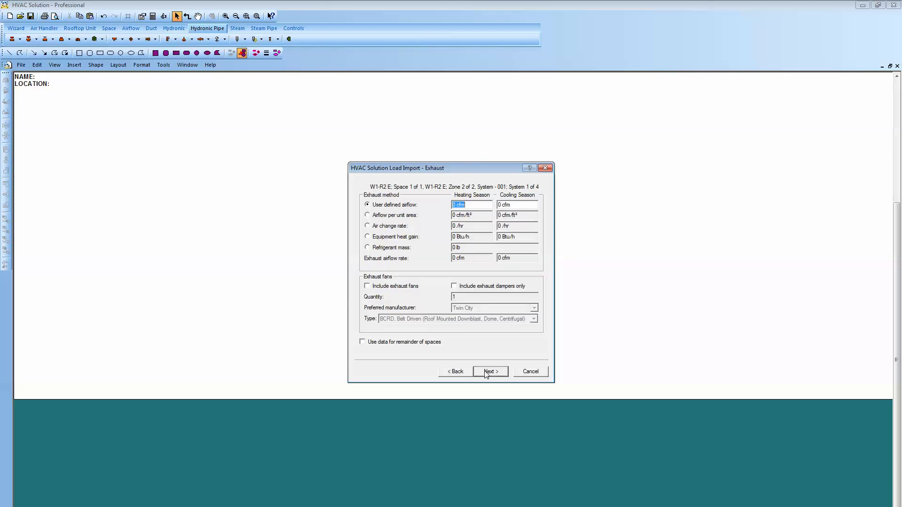
Step: Reuse settings for Systems 2-4, accepting heating-and-cooling and single-duct terminal units
left_click(488, 372)
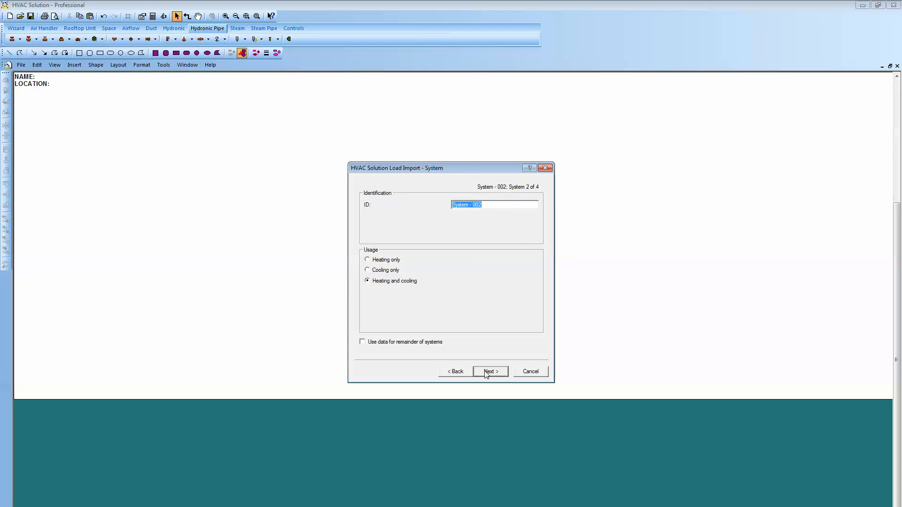
mouse_move(458, 287)
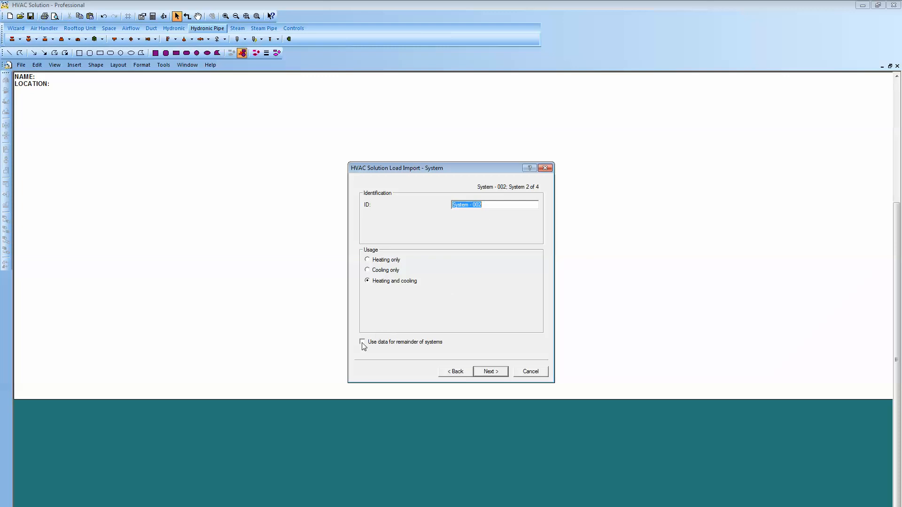
left_click(362, 342)
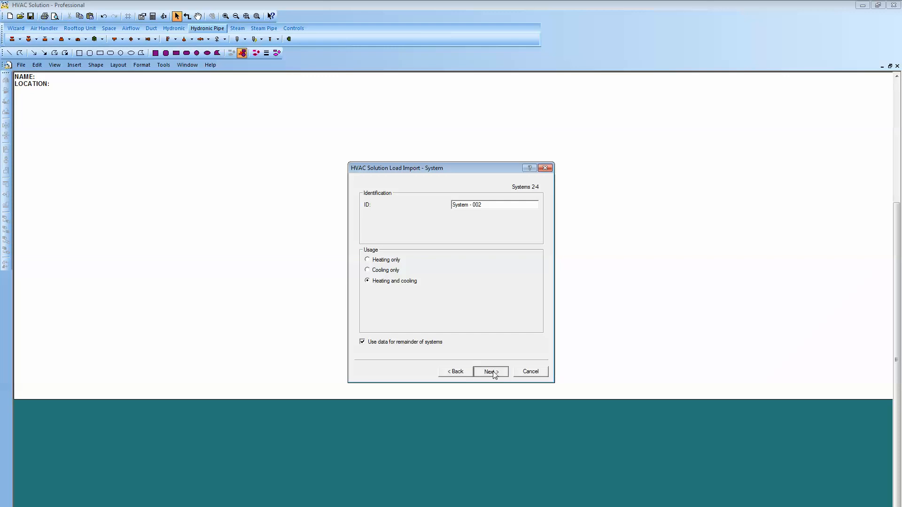
left_click(489, 371)
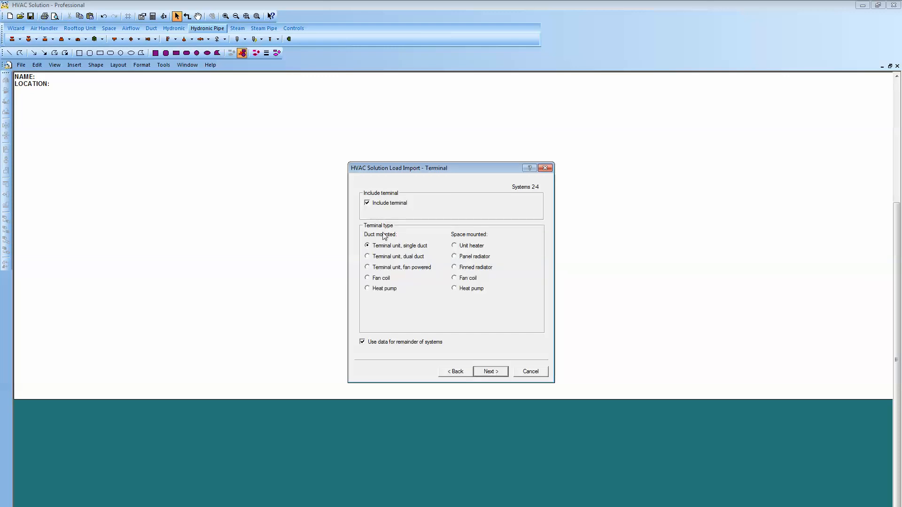
left_click(488, 371)
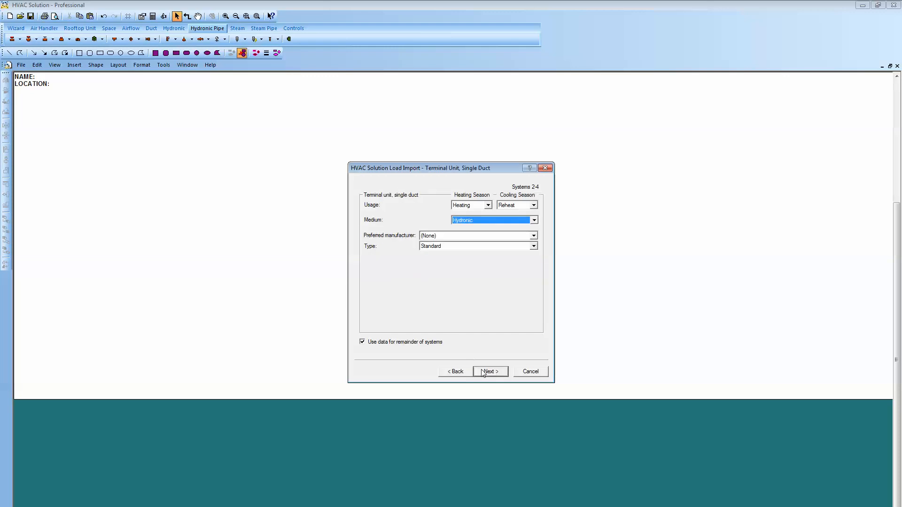
left_click(487, 371)
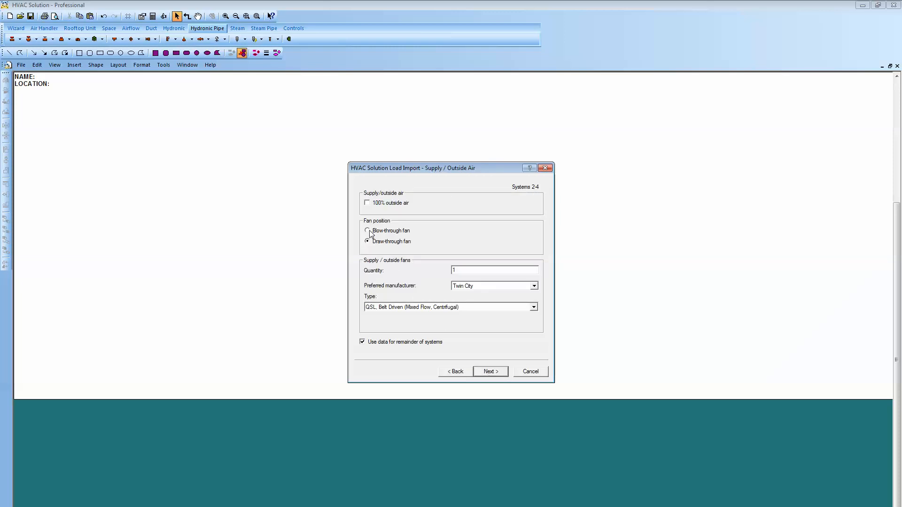
Step: Use blow-through fans, no ducted relief, 90% angle final filters, no sound trap, hydronic coils
left_click(366, 231)
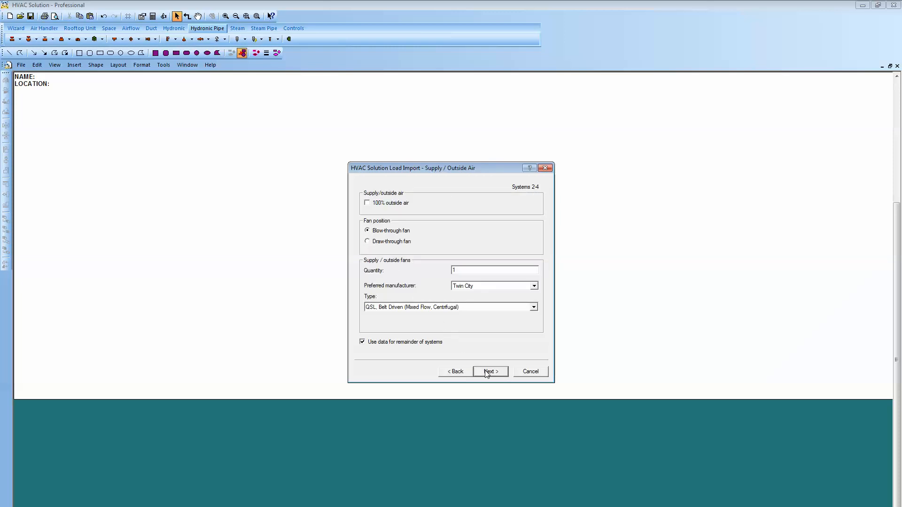
left_click(488, 371)
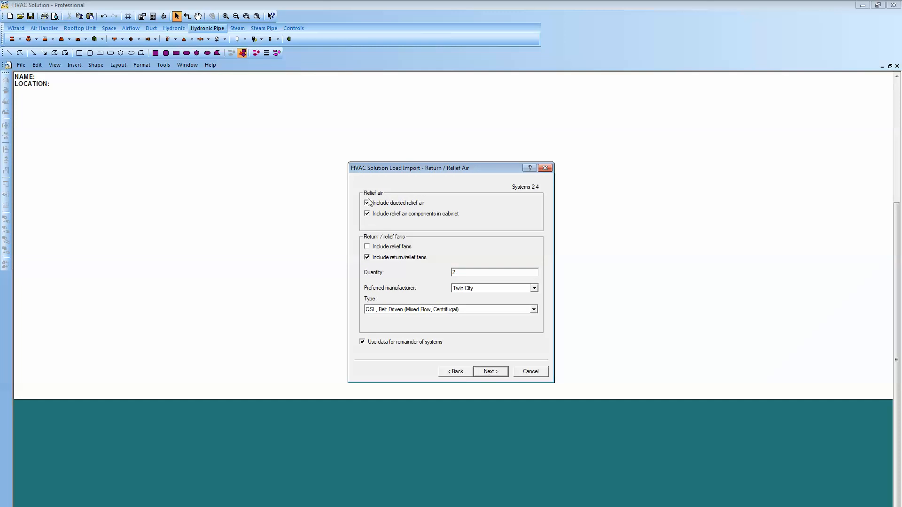
left_click(366, 203)
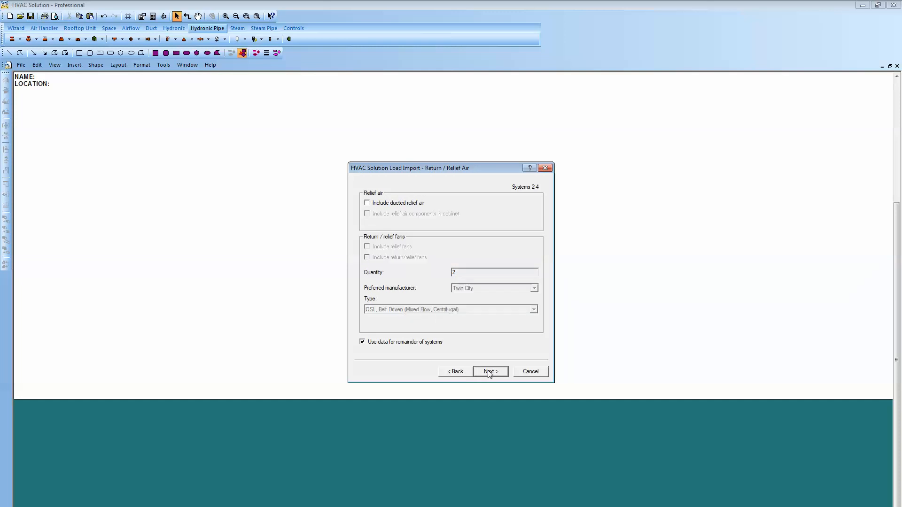
left_click(489, 371)
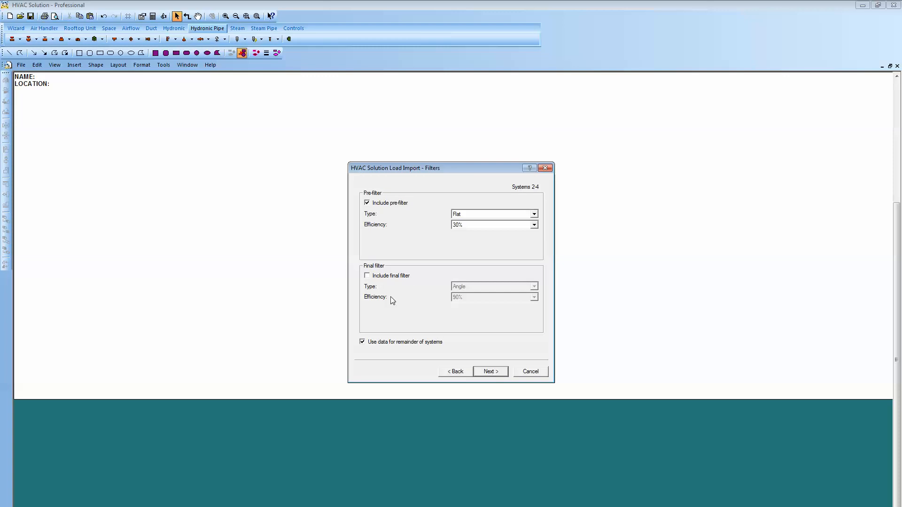
left_click(367, 276)
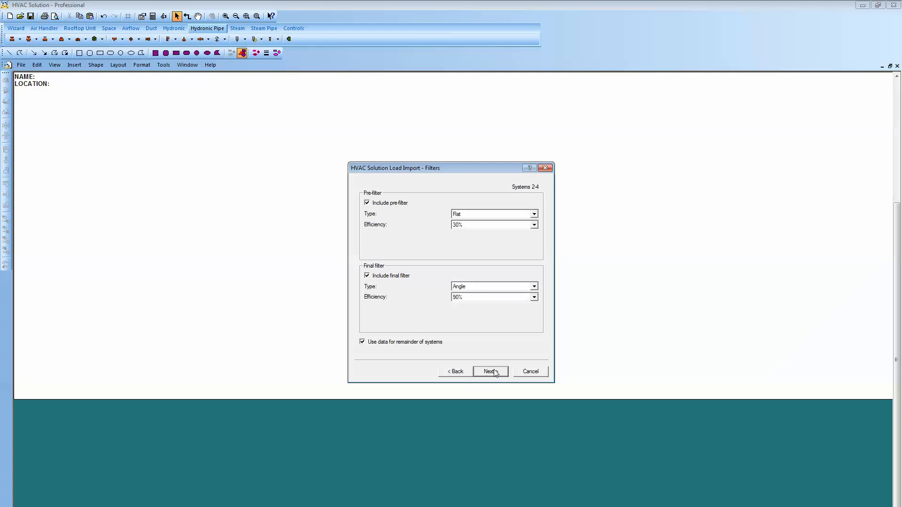
left_click(489, 371)
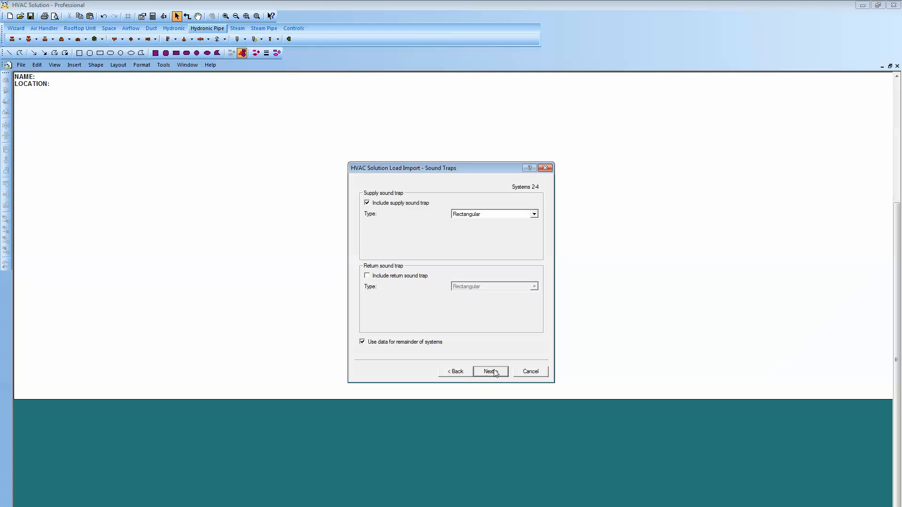
left_click(367, 203)
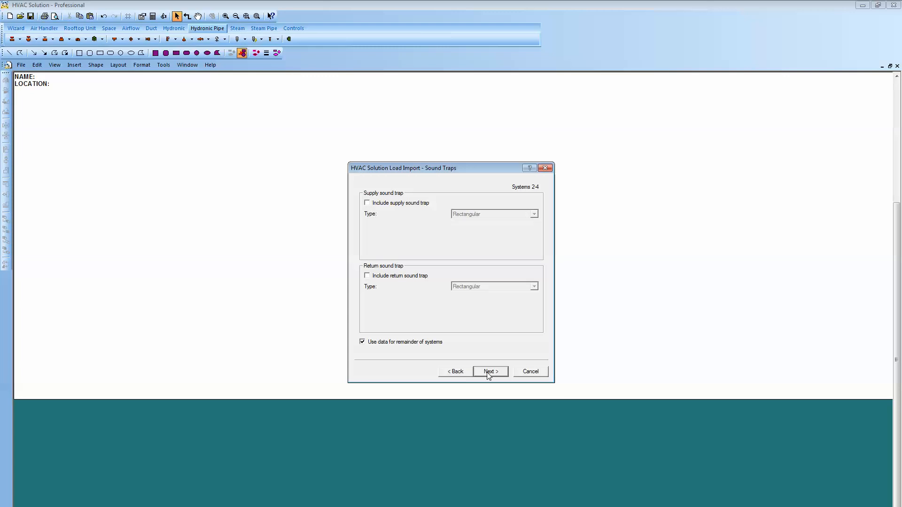
left_click(489, 371)
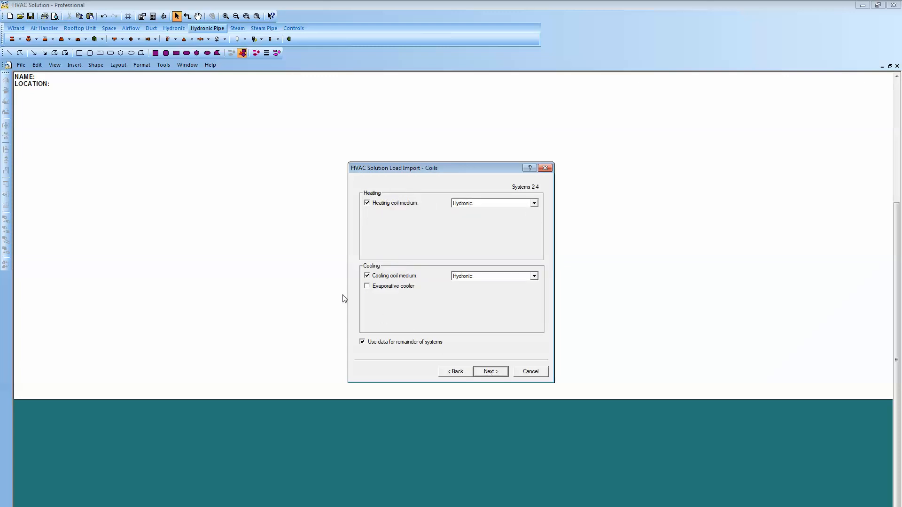
mouse_move(436, 328)
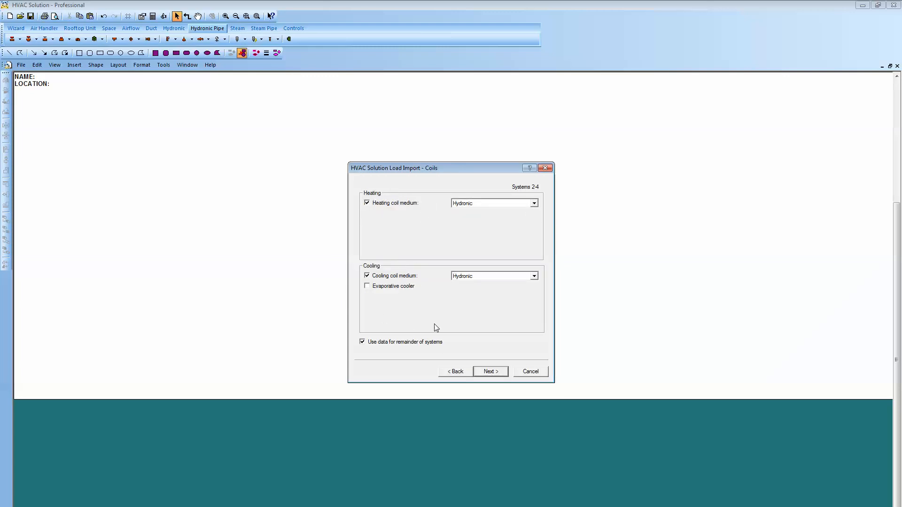
left_click(490, 371)
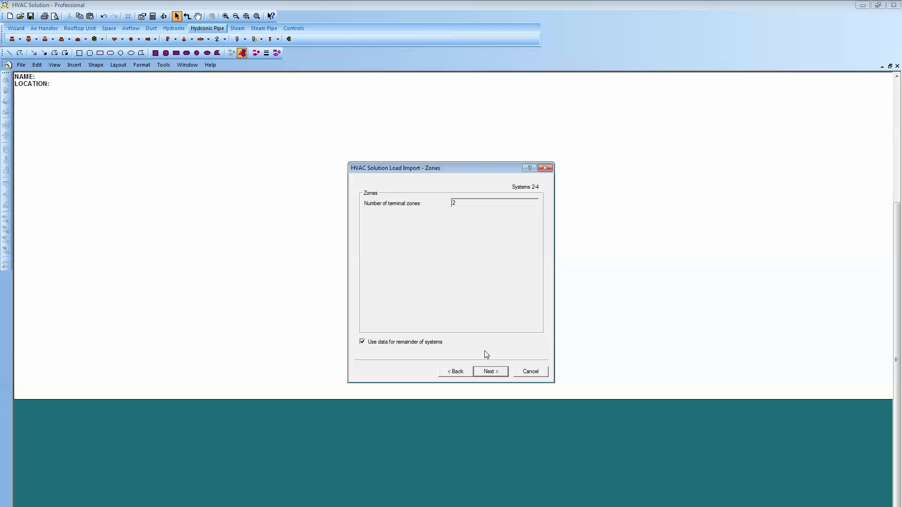
Step: Accept W1-R3 S's space, loads, ventilation and no exhaust, then W1-R4 W's space
left_click(489, 371)
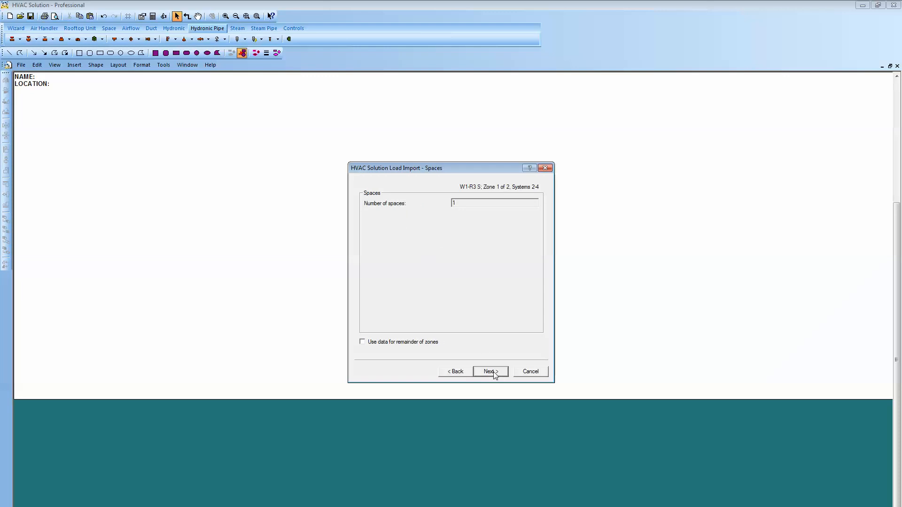
left_click(488, 371)
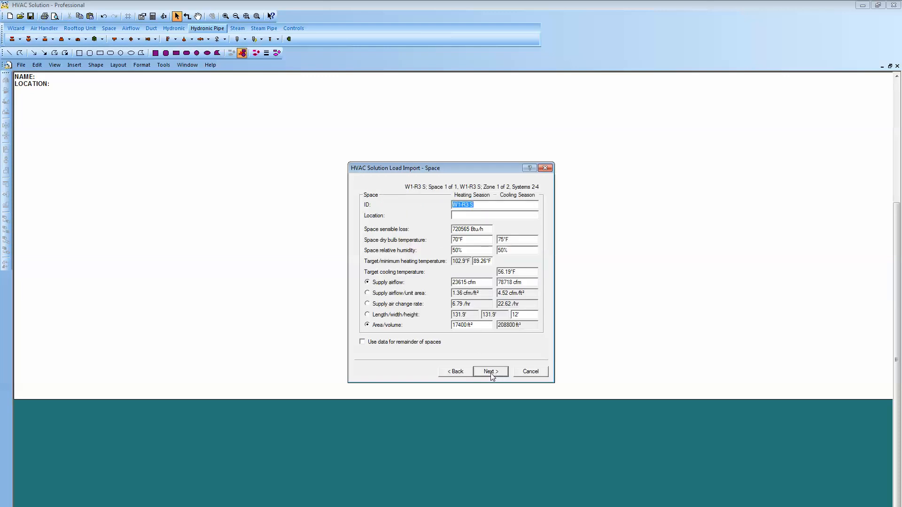
left_click(488, 371)
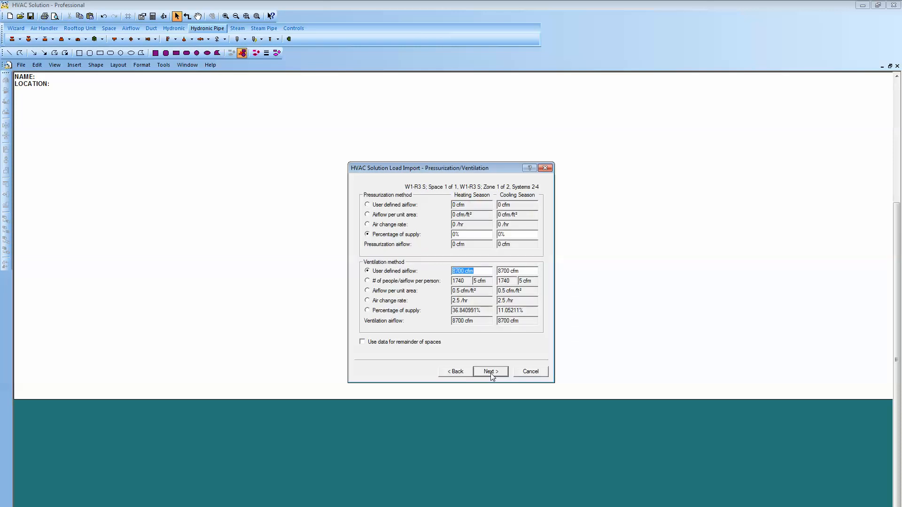
left_click(488, 371)
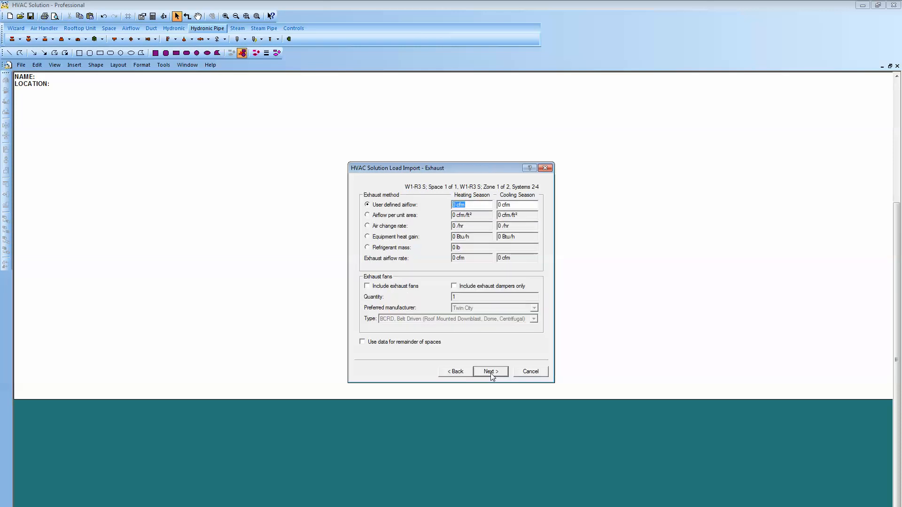
left_click(490, 371)
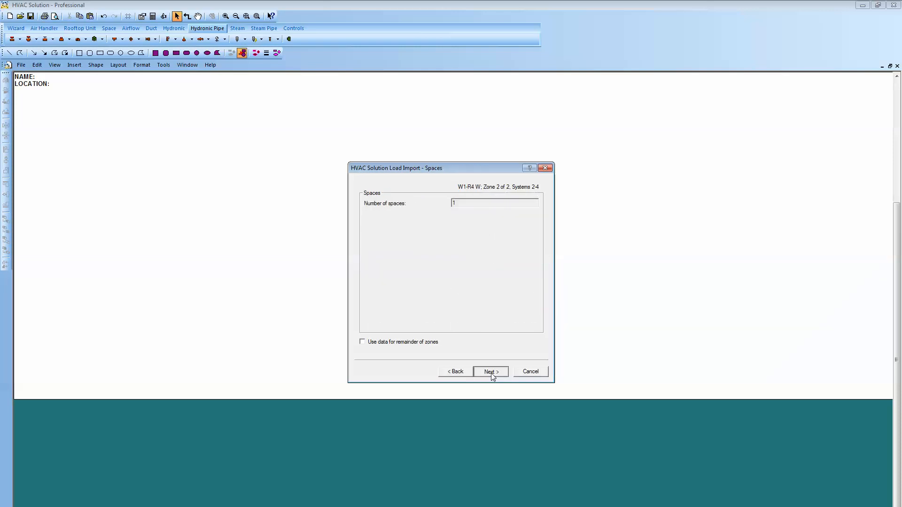
left_click(488, 371)
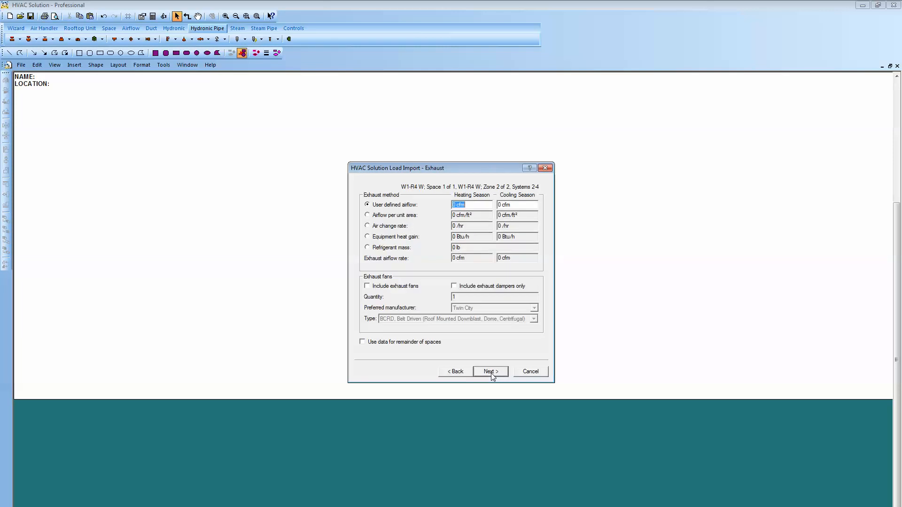
Step: Accept W1-R4 W's exhaust settings to reach the hydronic coil valve options
left_click(489, 372)
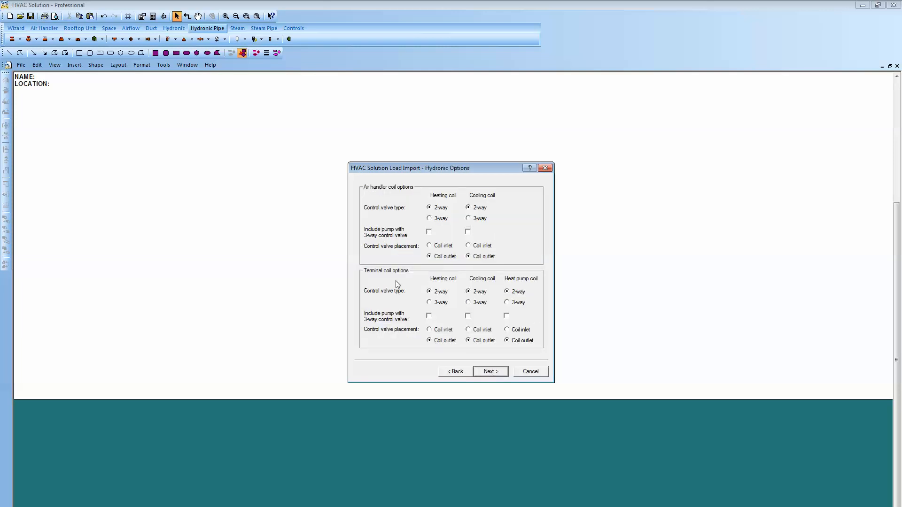
mouse_move(320, 275)
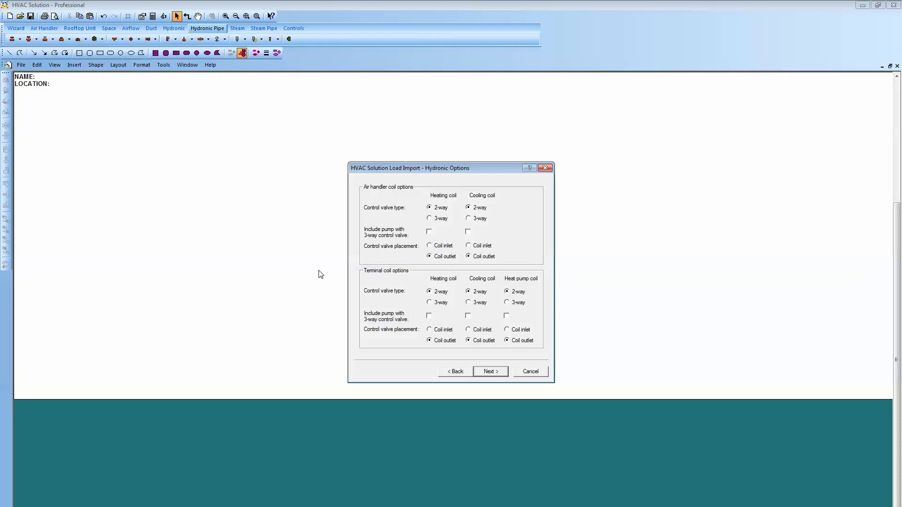
mouse_move(440, 232)
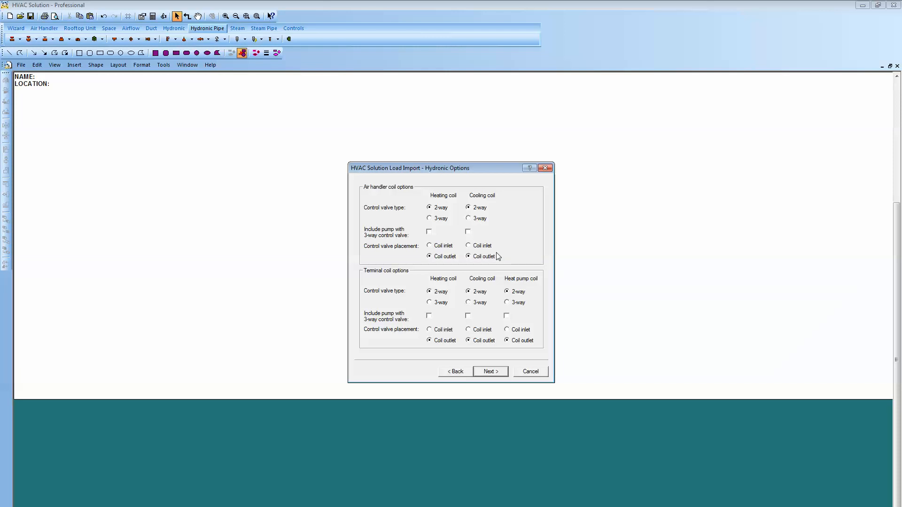
mouse_move(454, 249)
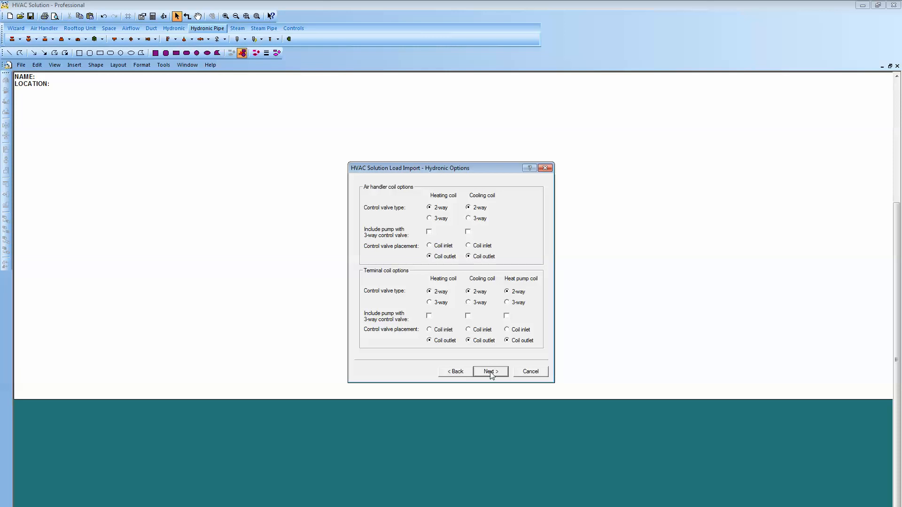
Step: Accept 2-way coil valves, boiler heating and air-cooled chiller cooling with their default settings
left_click(487, 371)
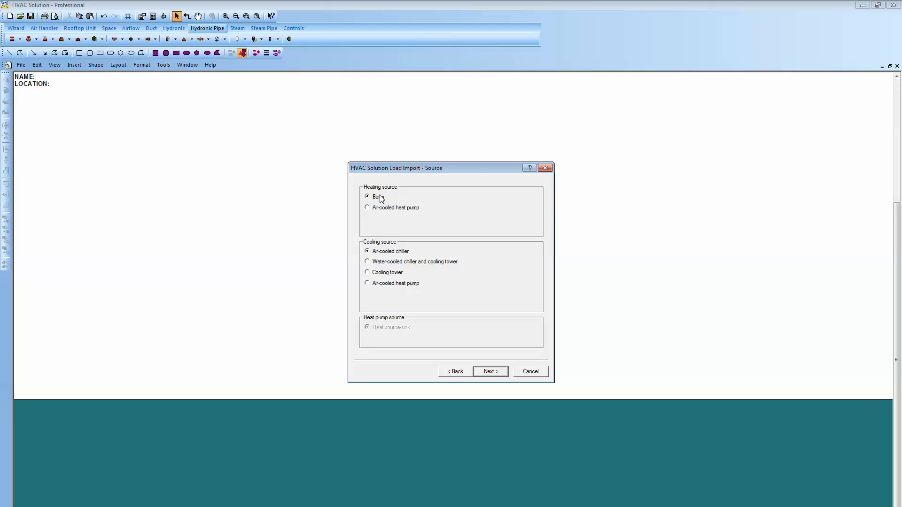
mouse_move(407, 194)
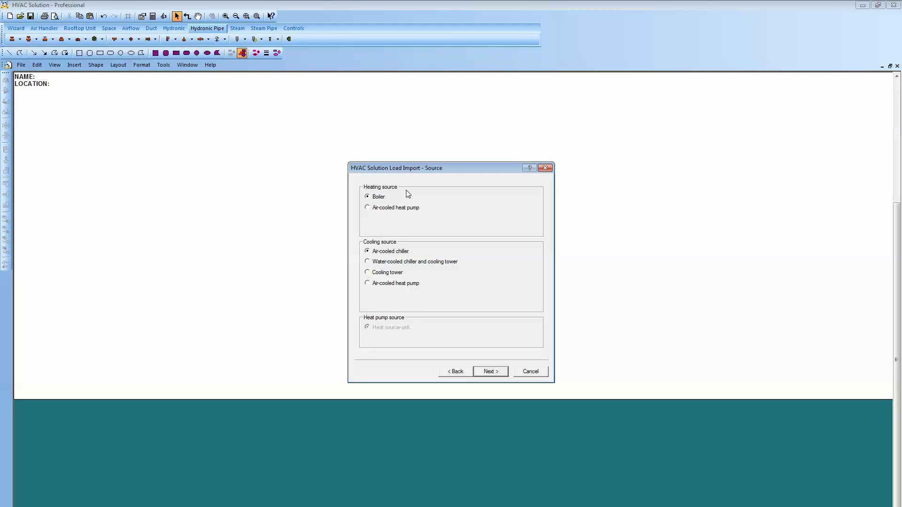
mouse_move(409, 239)
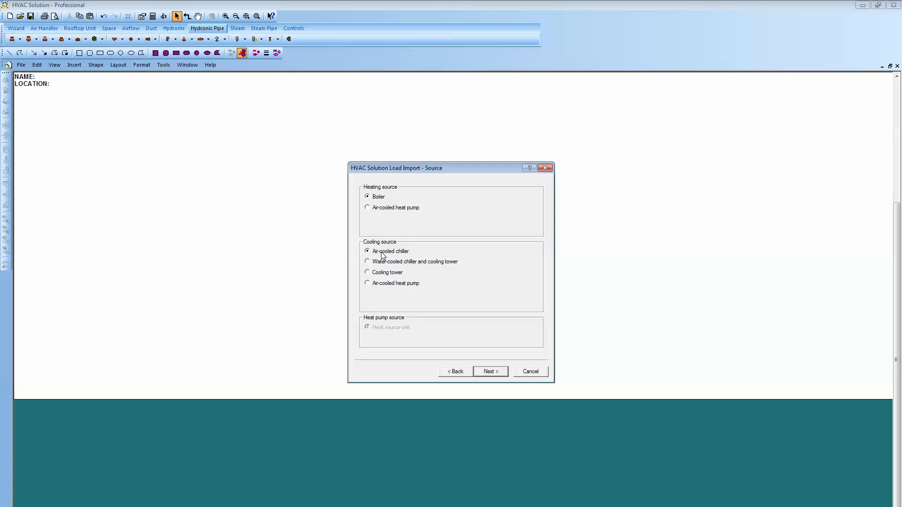
left_click(489, 371)
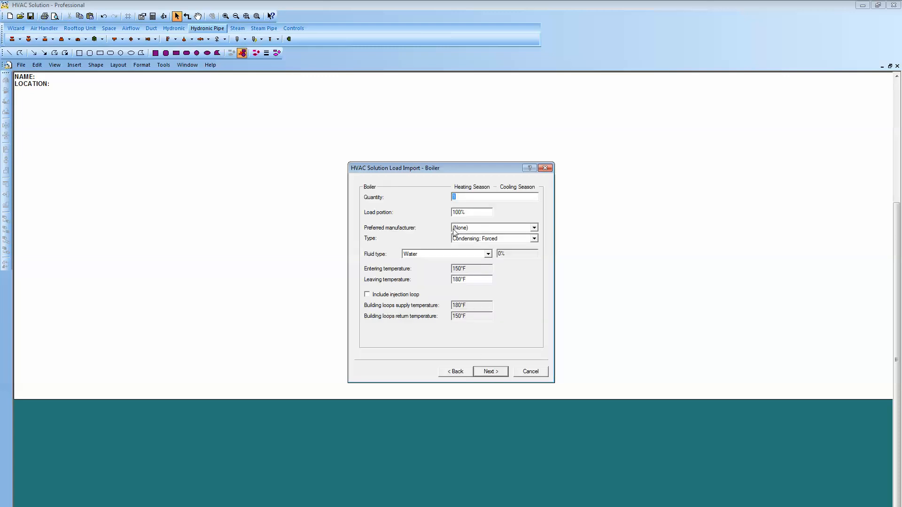
left_click(490, 371)
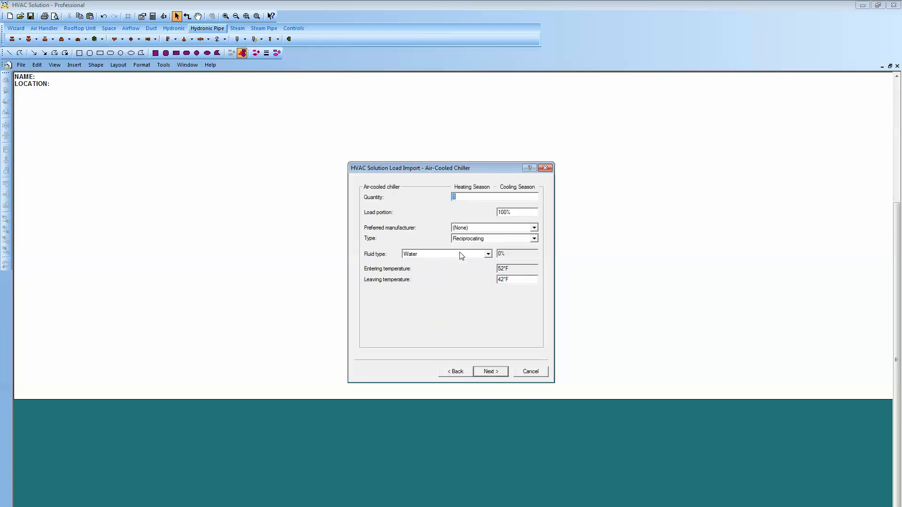
left_click(489, 371)
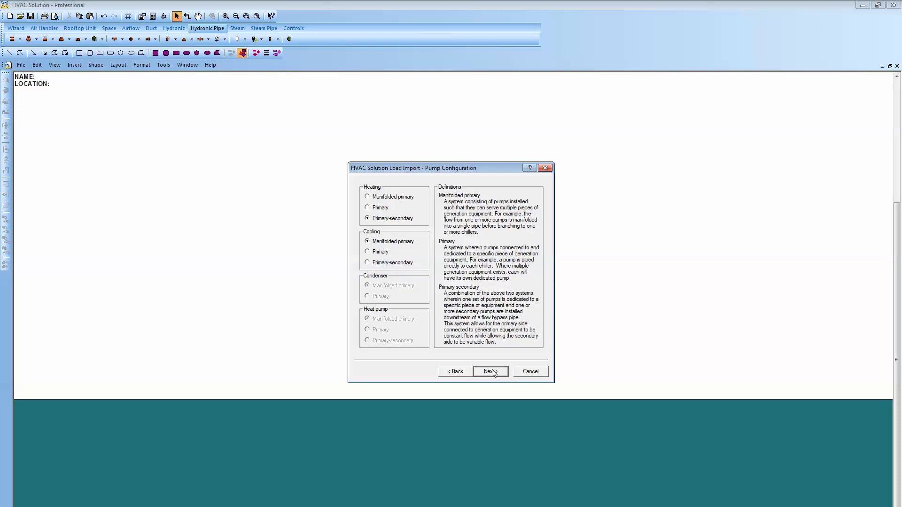
mouse_move(400, 225)
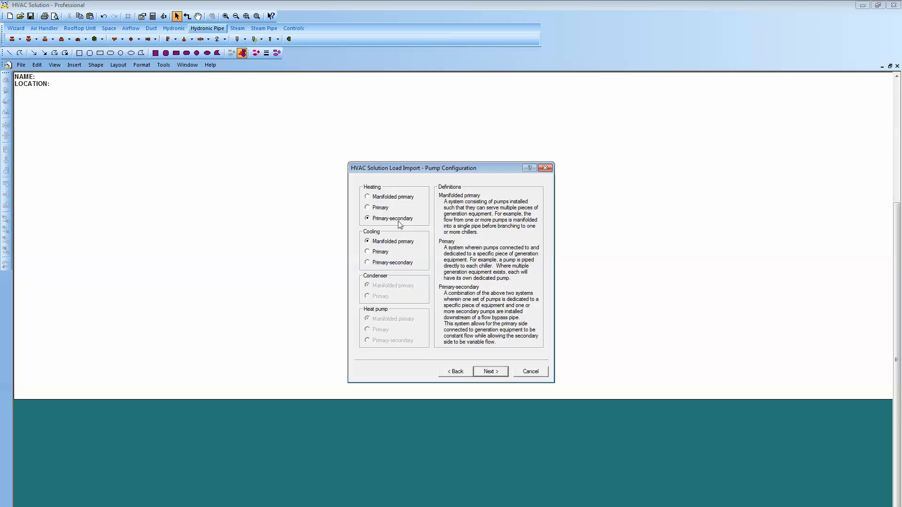
mouse_move(480, 371)
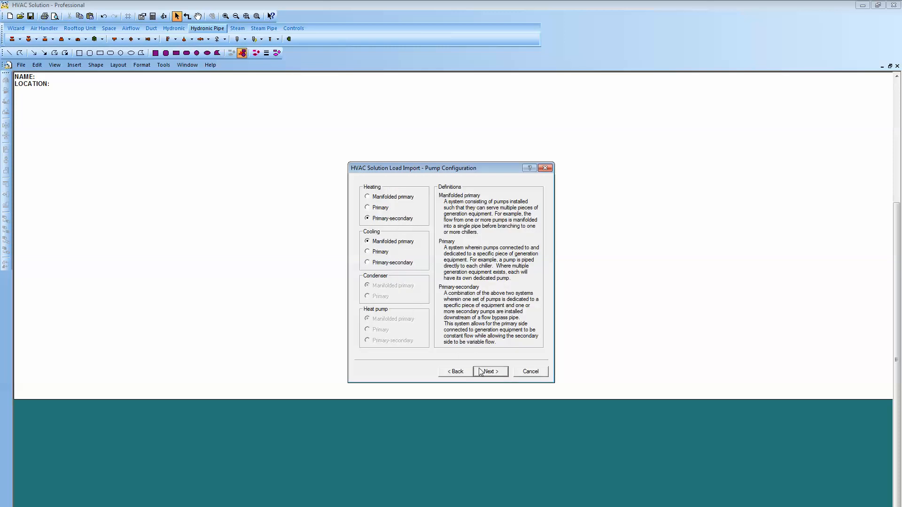
Step: Accept primary-secondary heating pumps, expansion tank and air separator settings, and finish the import
left_click(488, 371)
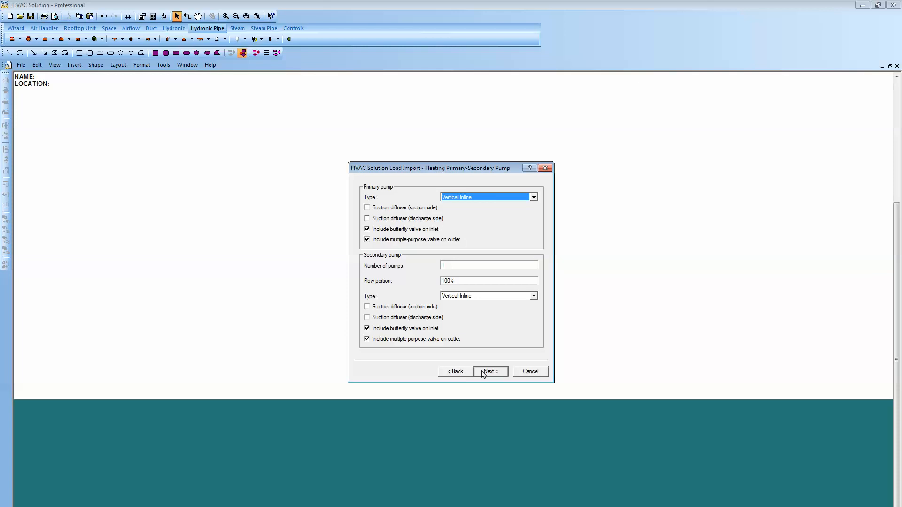
left_click(488, 371)
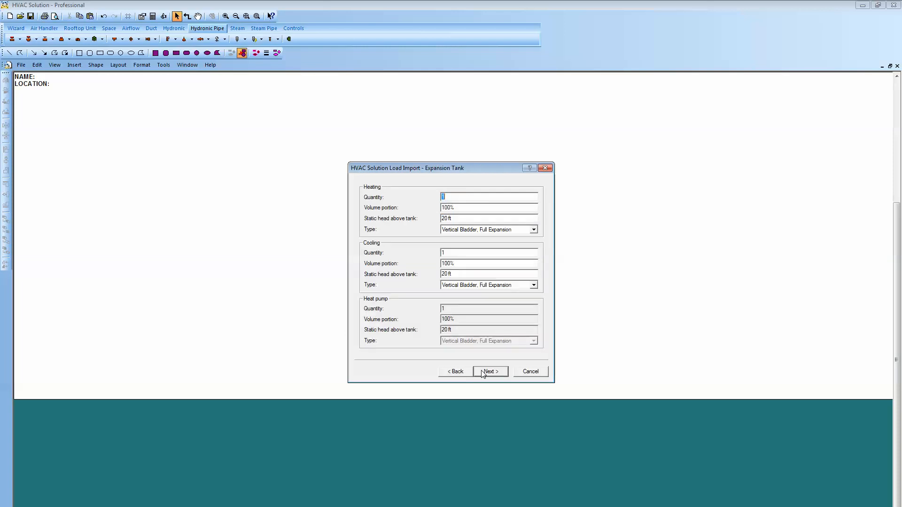
left_click(488, 371)
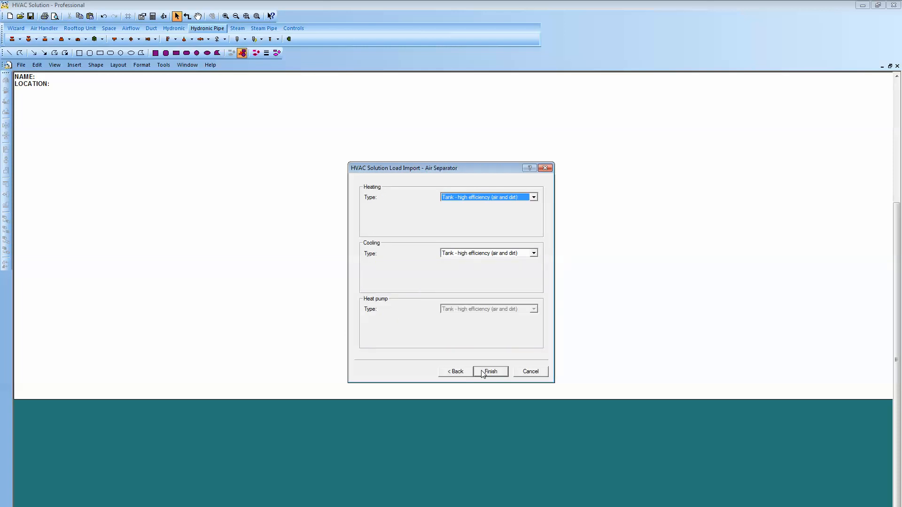
left_click(490, 372)
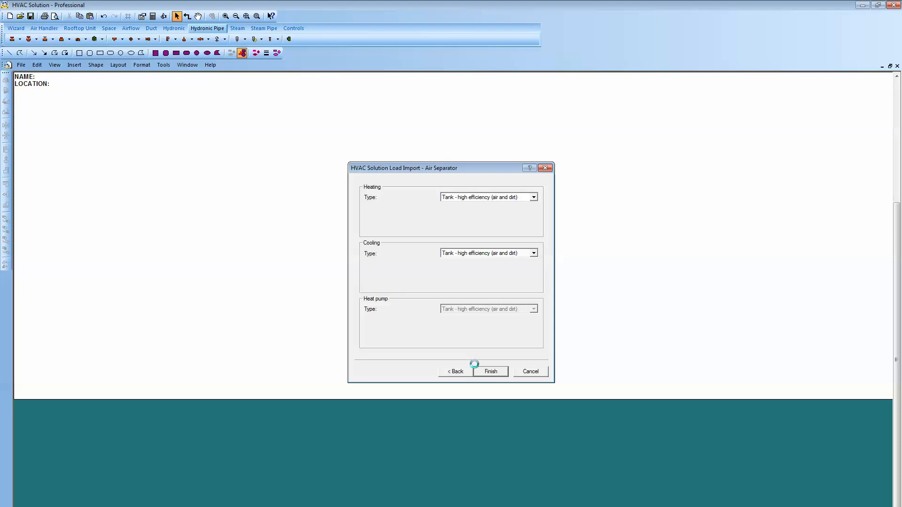
left_click(490, 371)
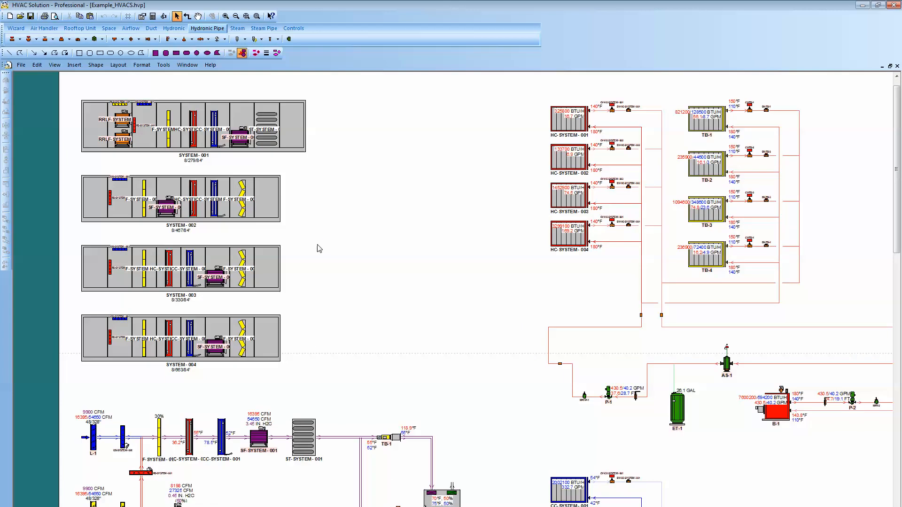
scroll("up", 3)
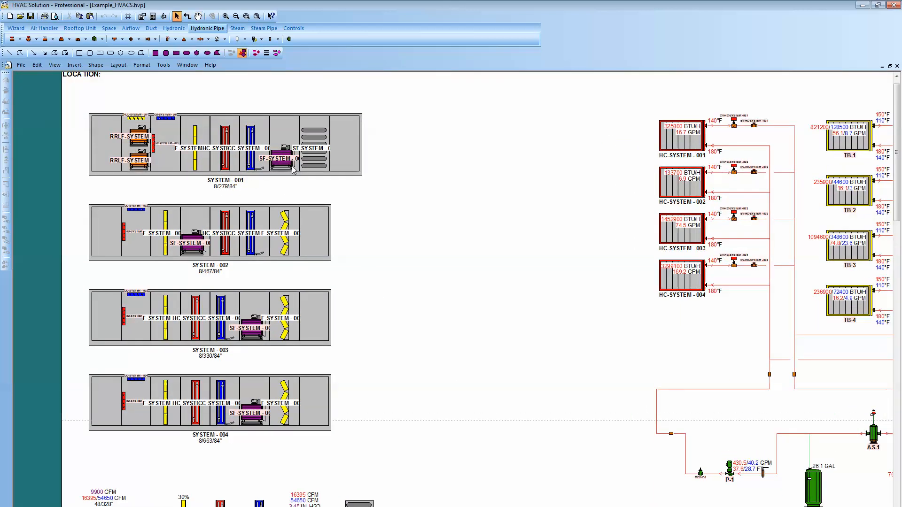
mouse_move(315, 161)
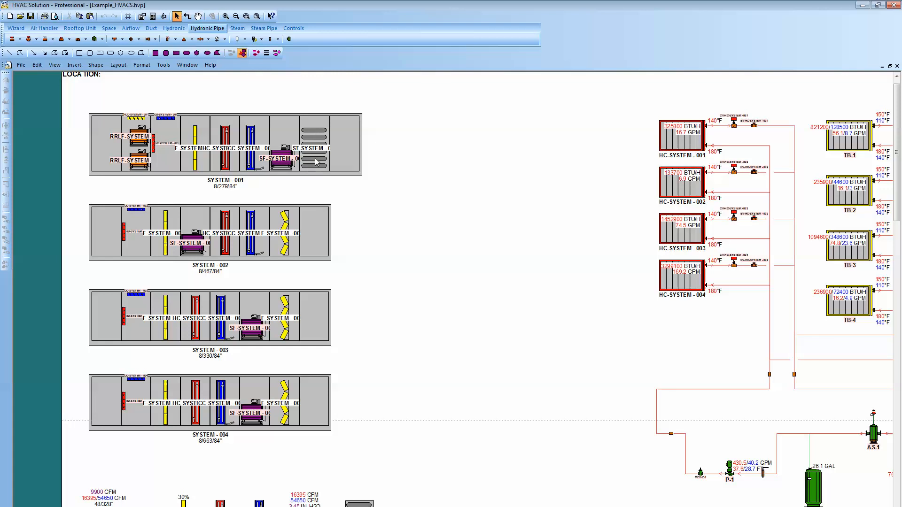
mouse_move(397, 228)
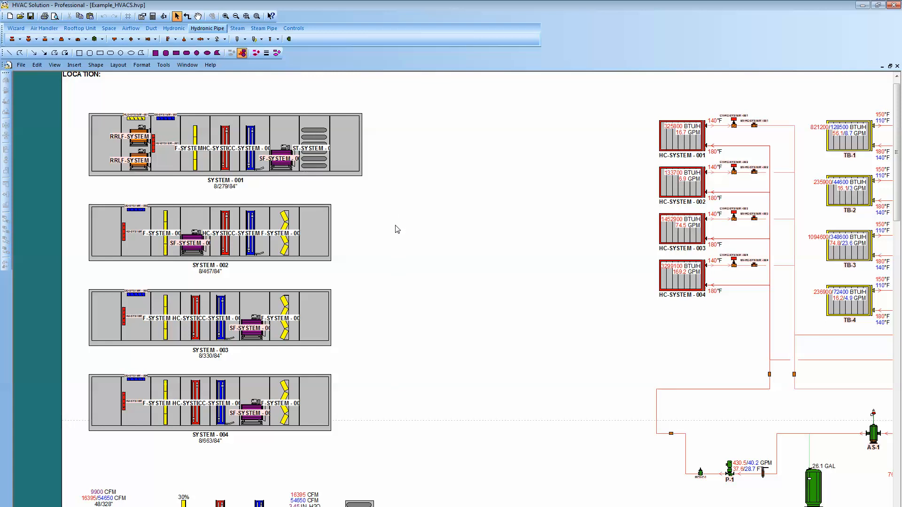
mouse_move(256, 307)
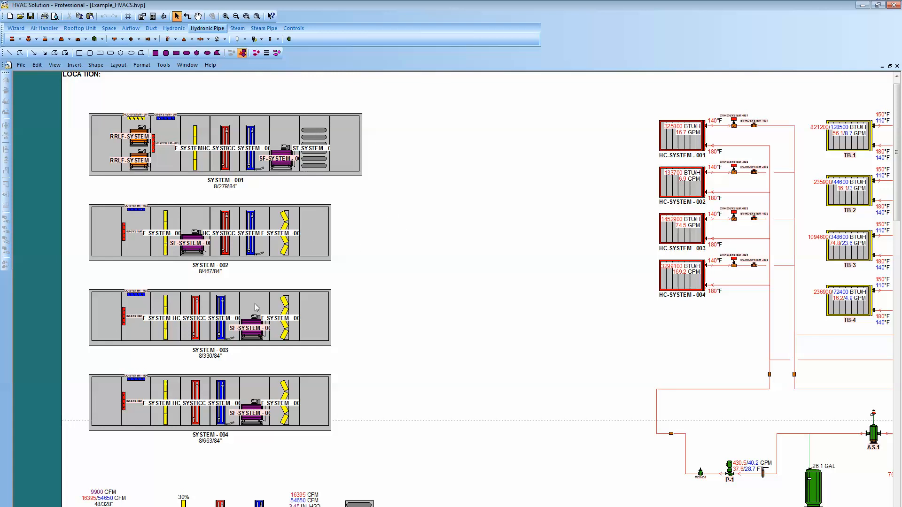
mouse_move(140, 375)
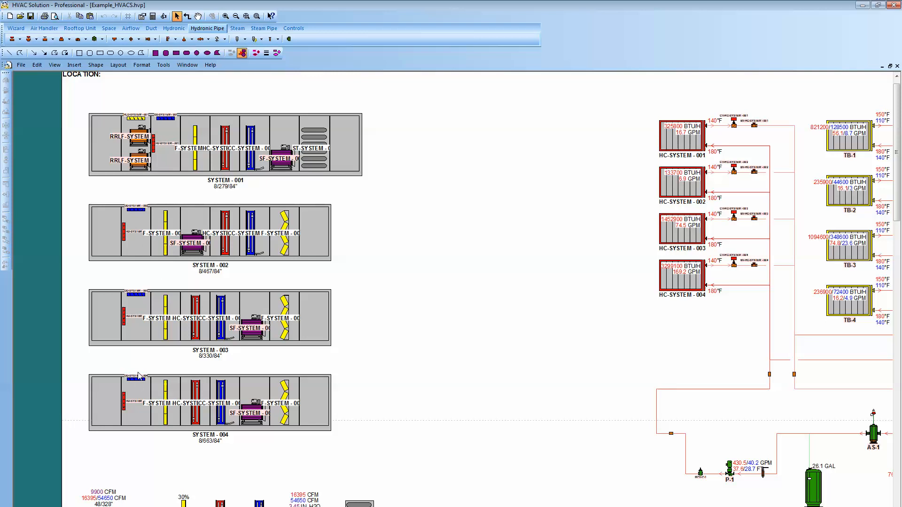
mouse_move(195, 248)
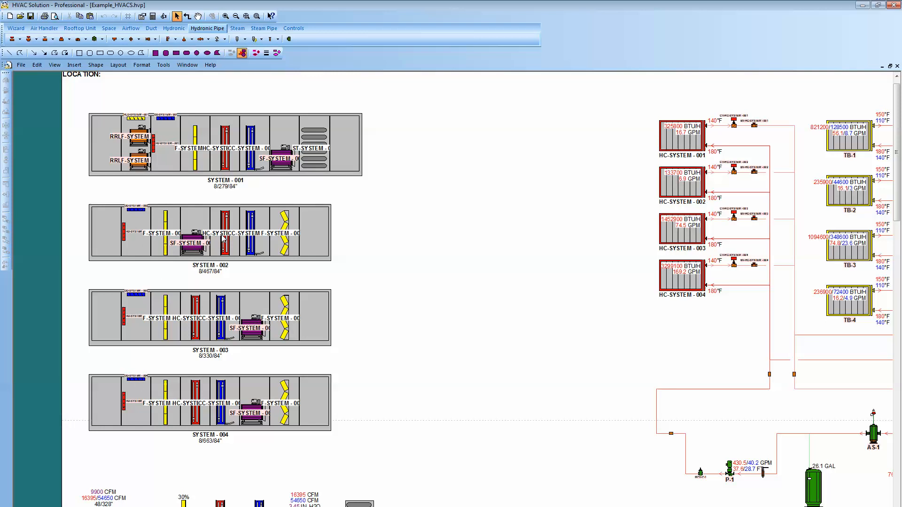
Step: Scroll down past the airflow diagrams to chiller CH-1's loop with P-3, ET-2 and AS-2
scroll("down", 3)
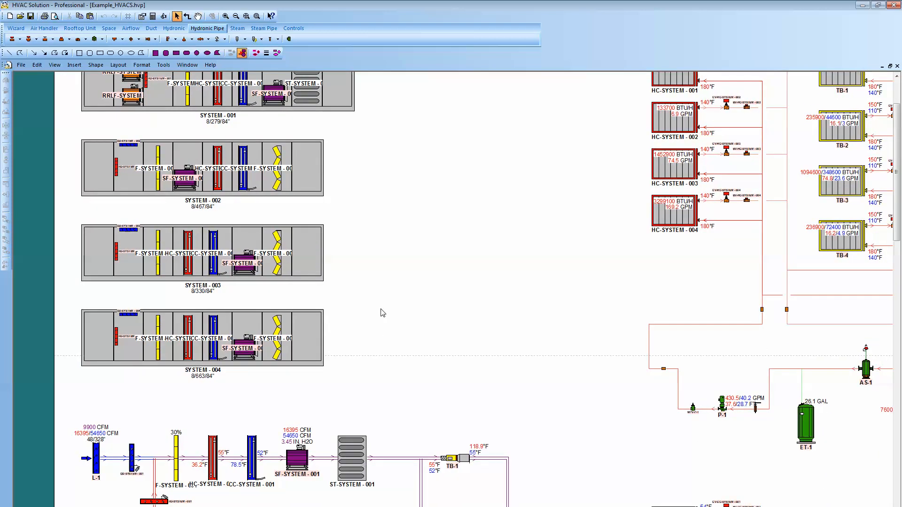
scroll("down", 3)
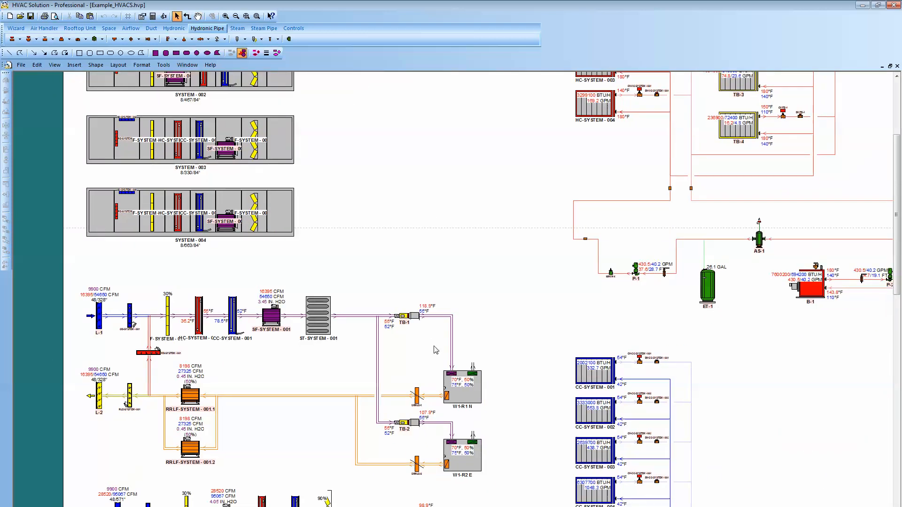
scroll("down", 3)
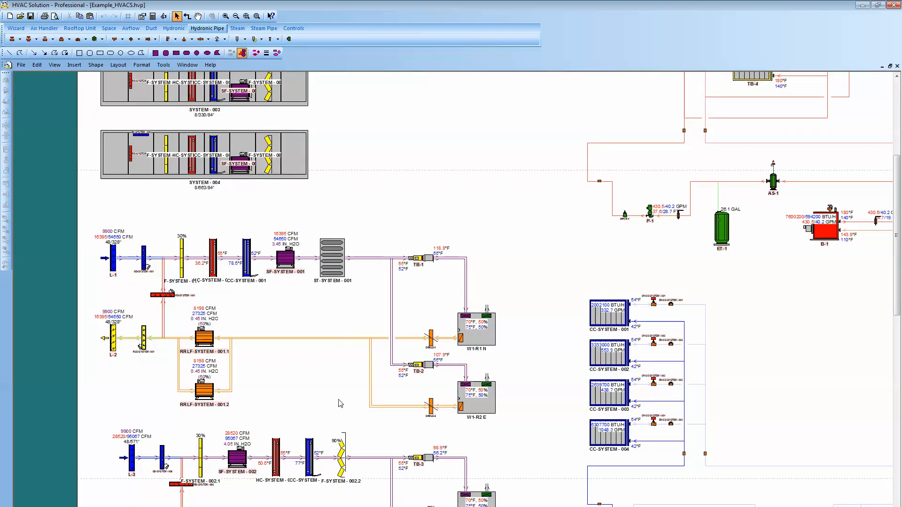
mouse_move(411, 328)
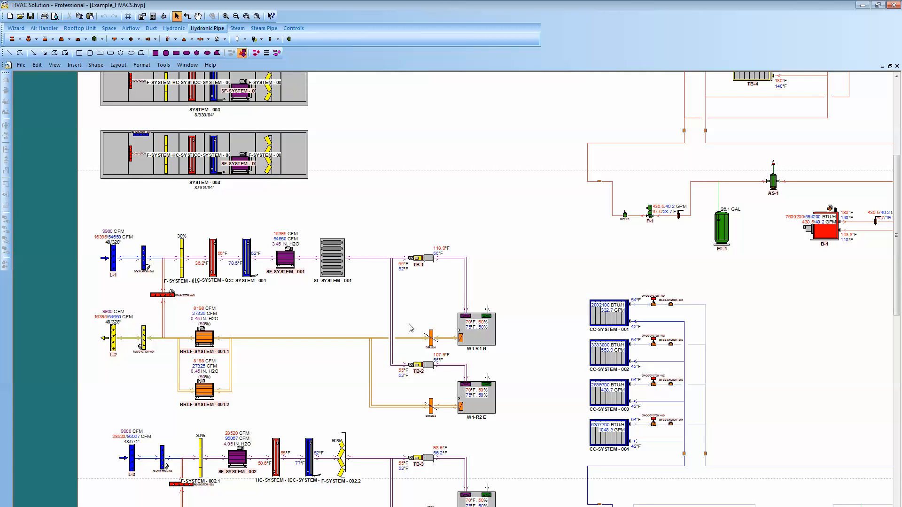
mouse_move(185, 301)
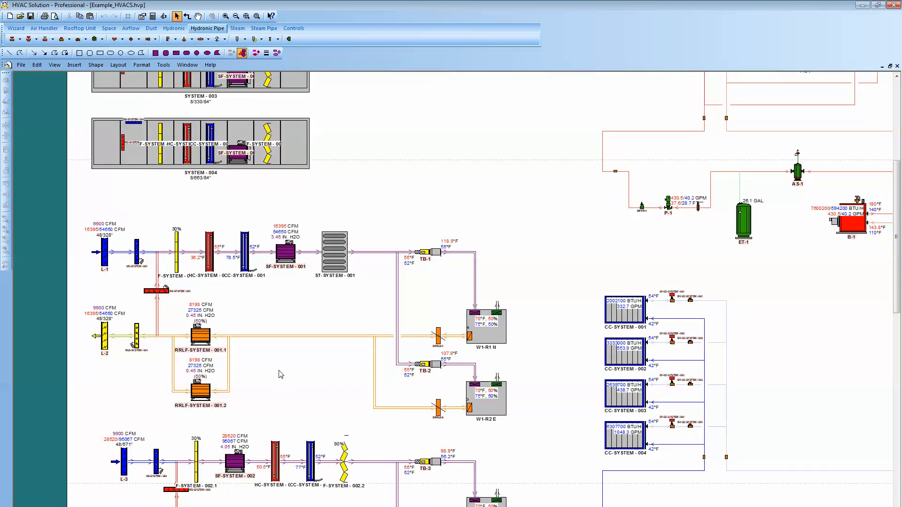
mouse_move(268, 278)
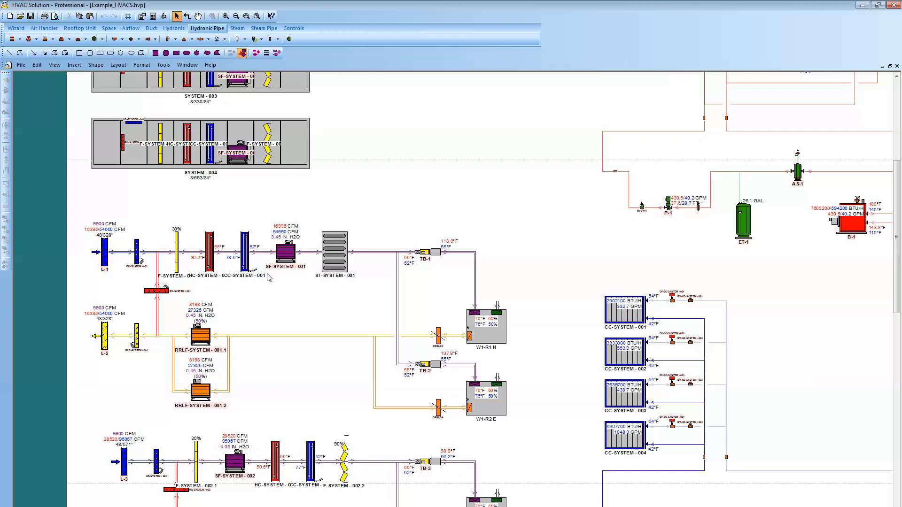
mouse_move(389, 213)
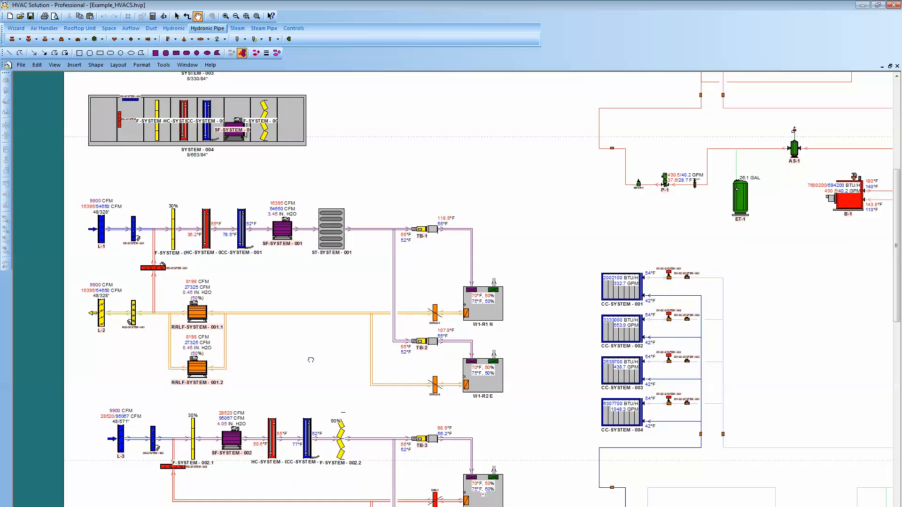
scroll("down", 3)
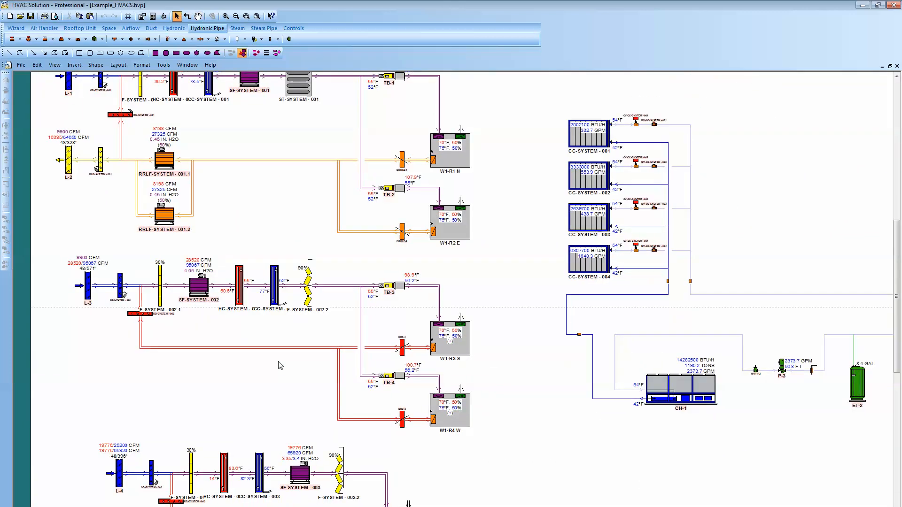
scroll("down", 3)
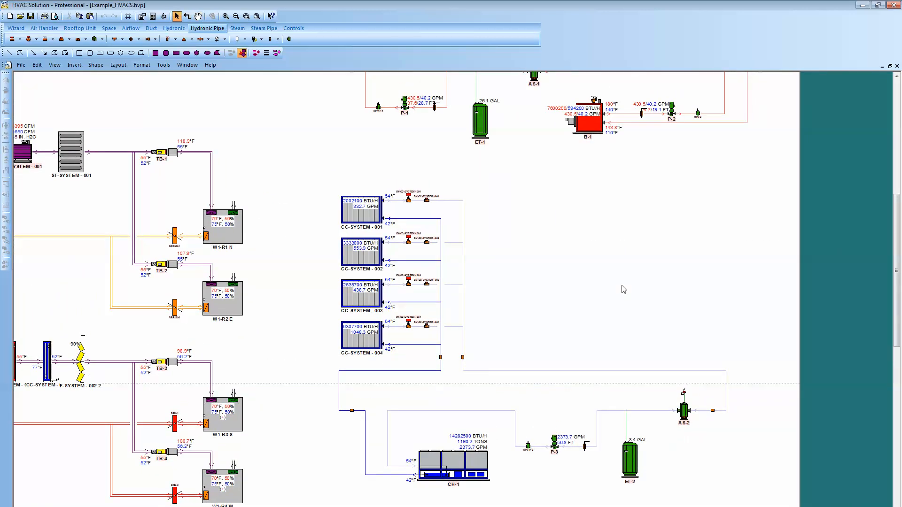
mouse_move(568, 294)
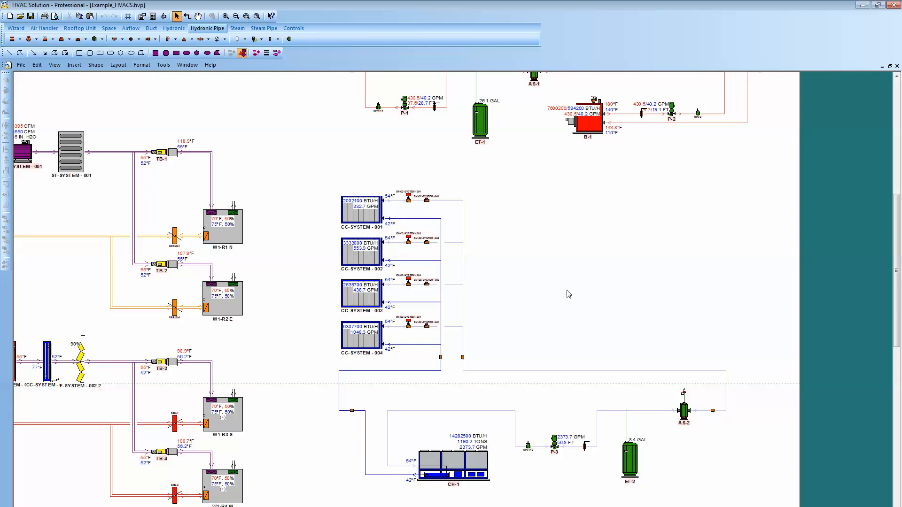
Step: Review boiler B-1's heating loop with coils HC-SYSTEM and TB-1 to TB-4, then return to chiller CH-1's loop
left_click(197, 15)
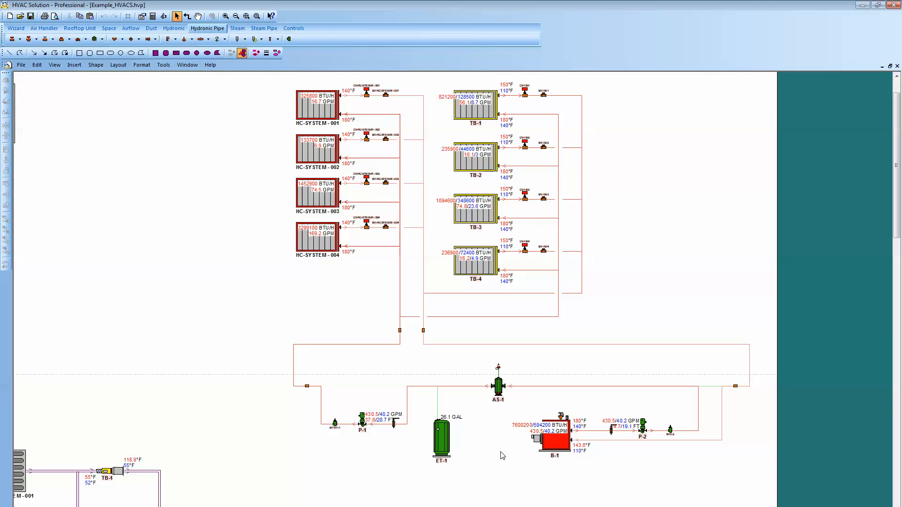
mouse_move(474, 440)
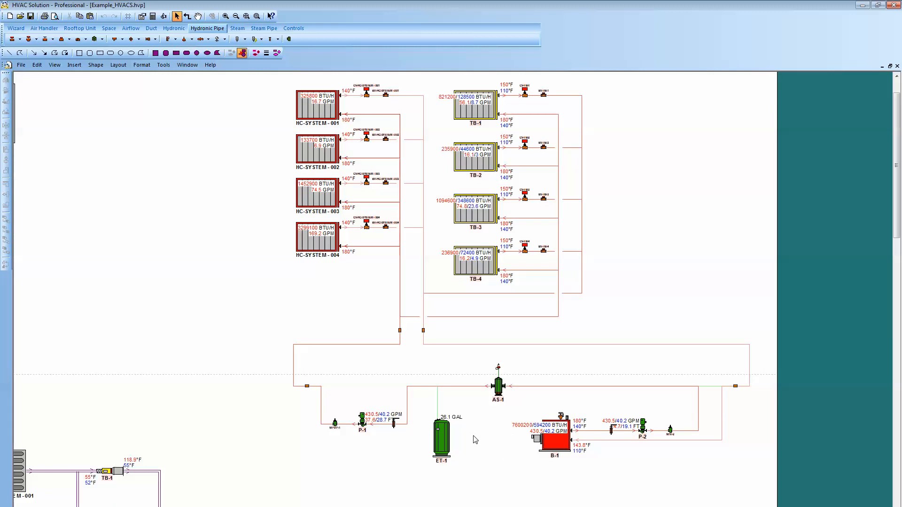
mouse_move(497, 466)
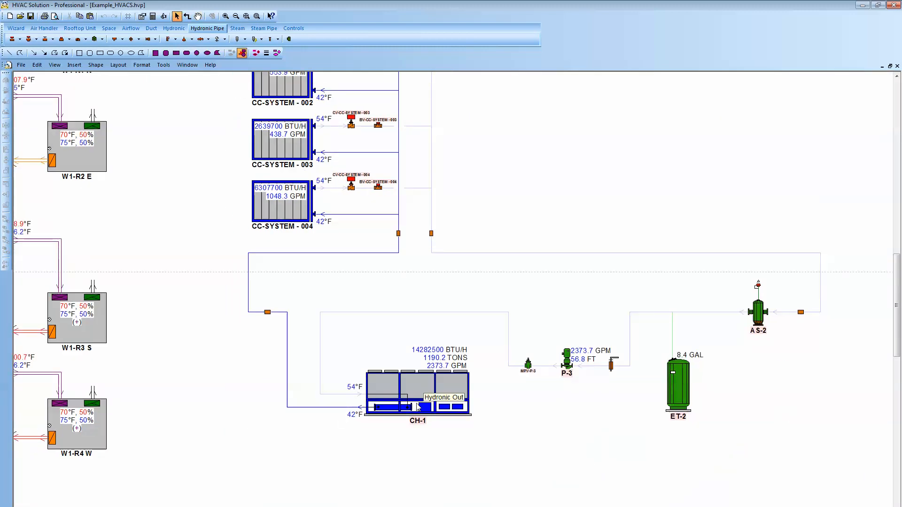
scroll("down", 3)
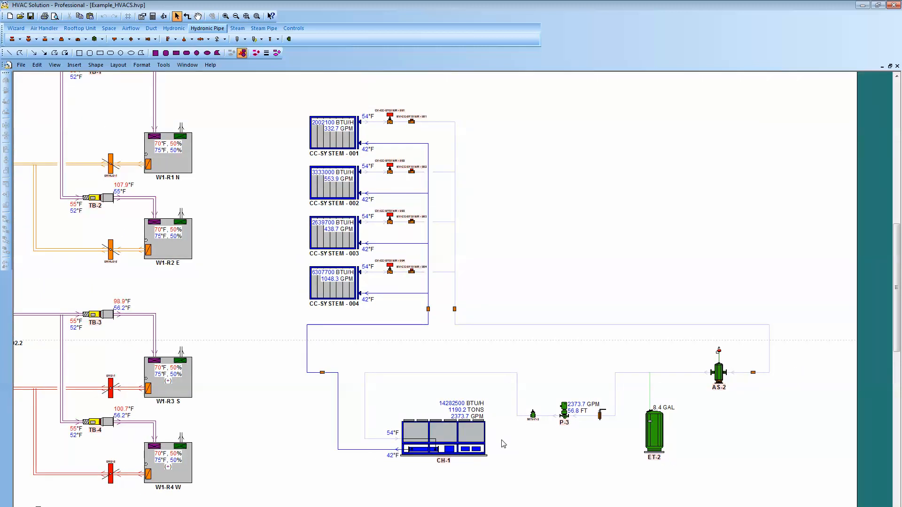
mouse_move(313, 139)
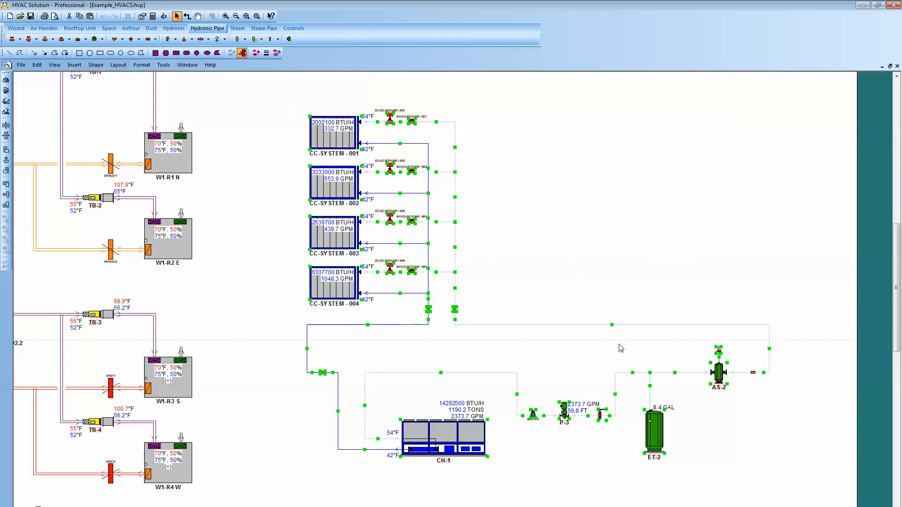
Step: Bring up the actions menu for the selected chilled-water loop
right_click(622, 348)
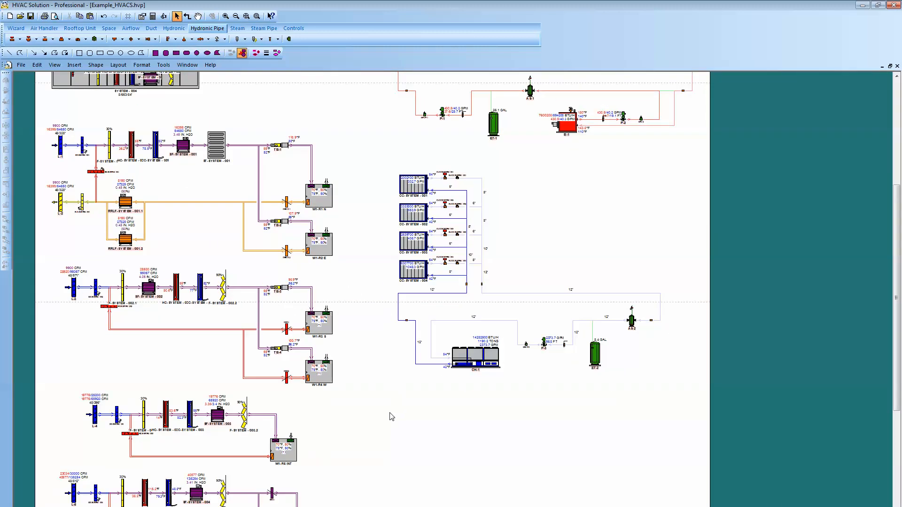
mouse_move(387, 417)
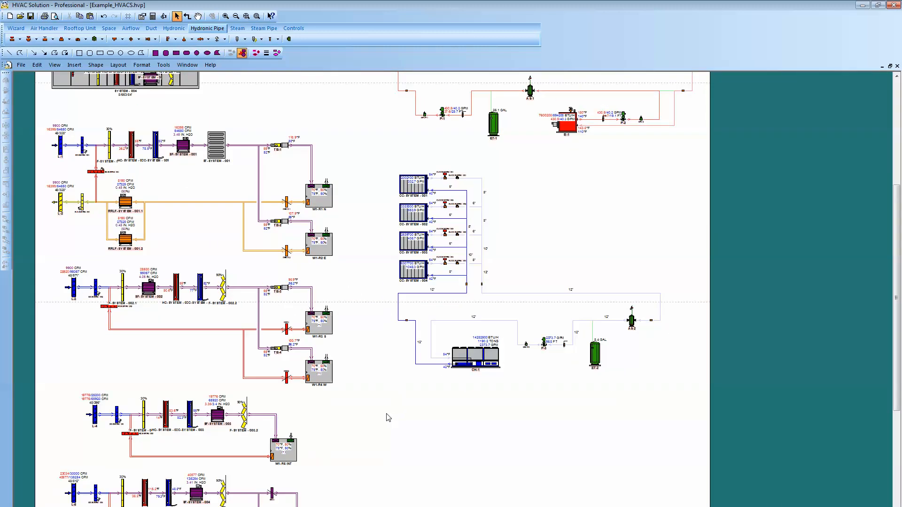
mouse_move(392, 422)
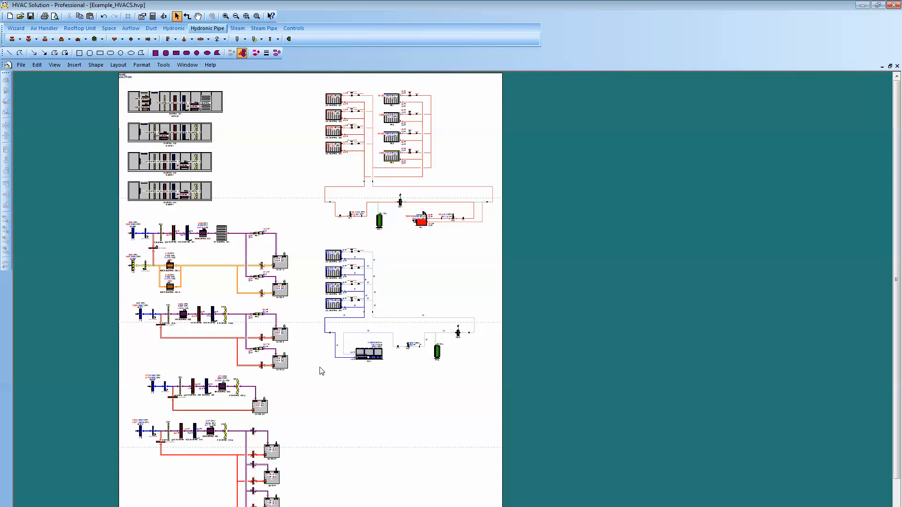
mouse_move(346, 284)
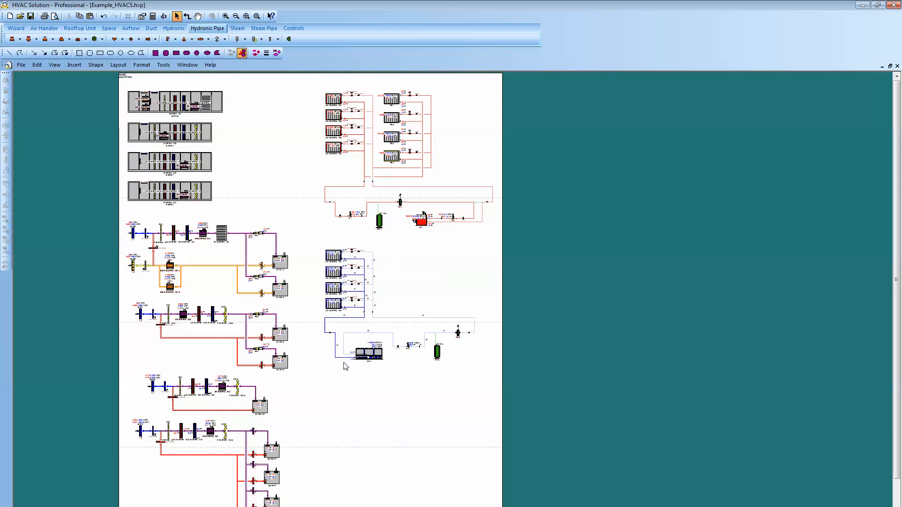
mouse_move(332, 404)
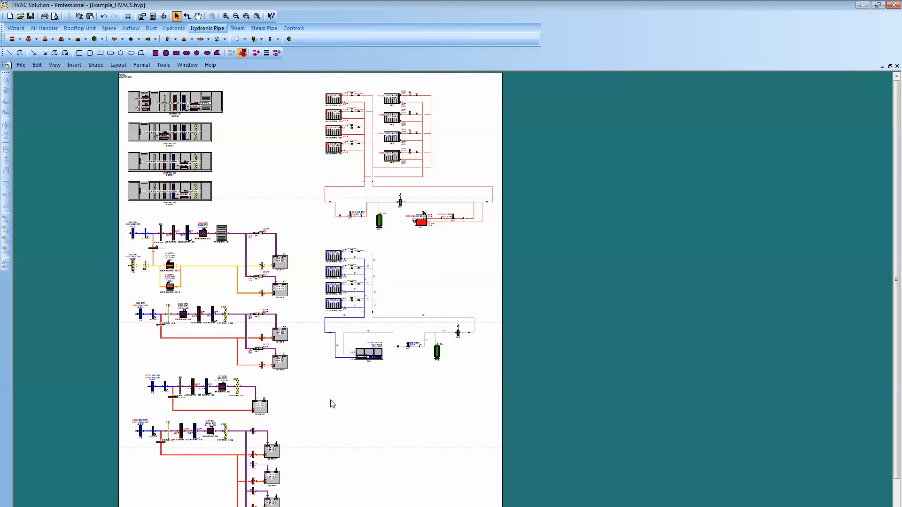
mouse_move(326, 389)
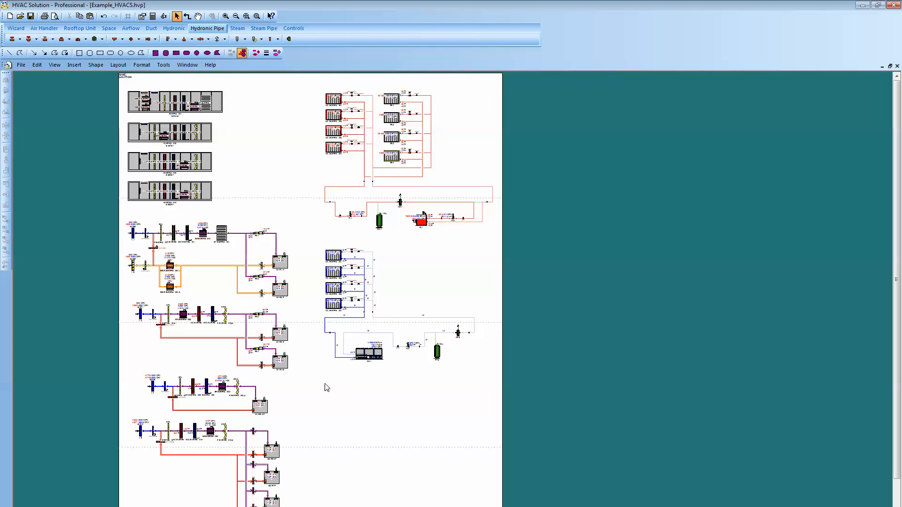
mouse_move(325, 405)
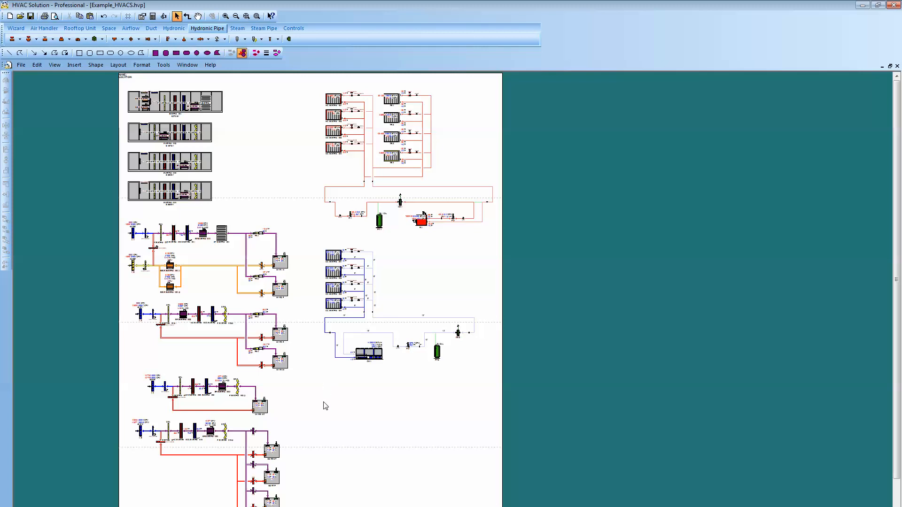
mouse_move(330, 397)
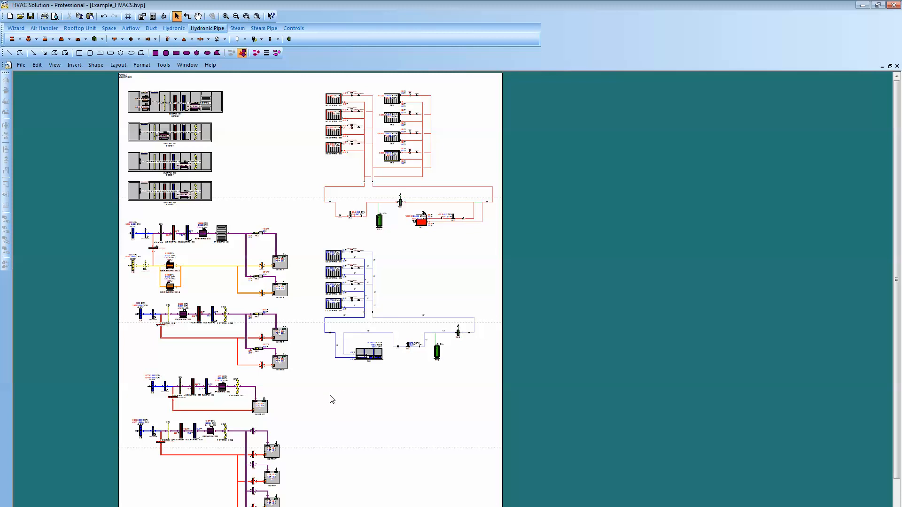
mouse_move(336, 407)
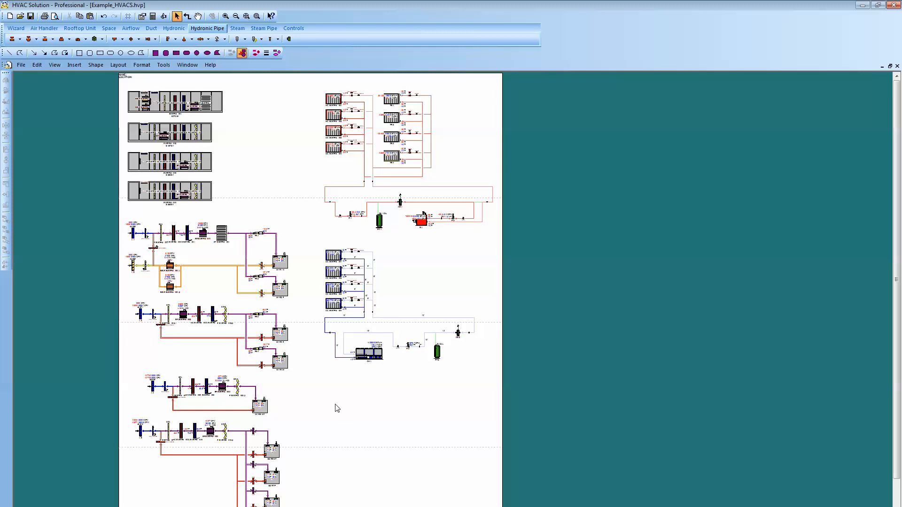